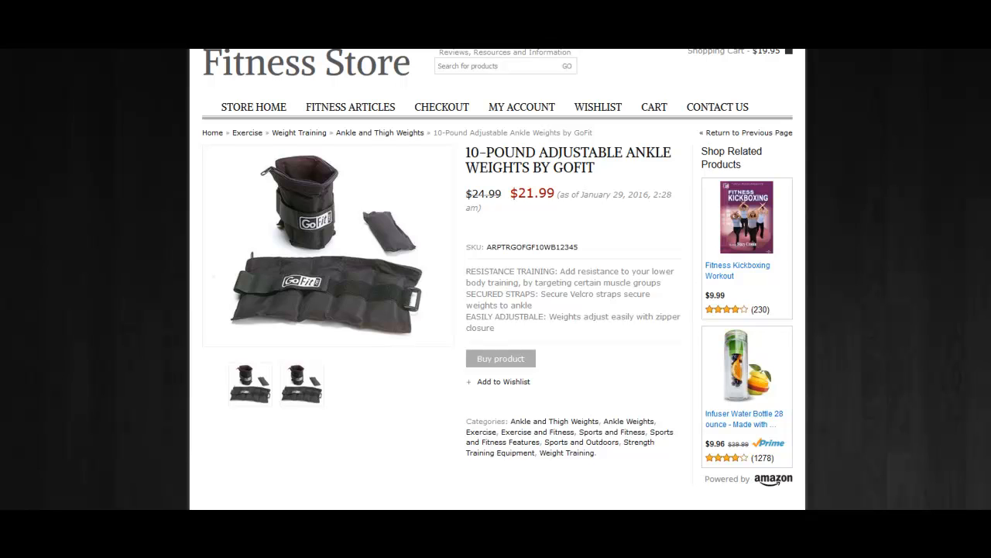
{"action": "mouse_move", "coordinate": [880, 447]}
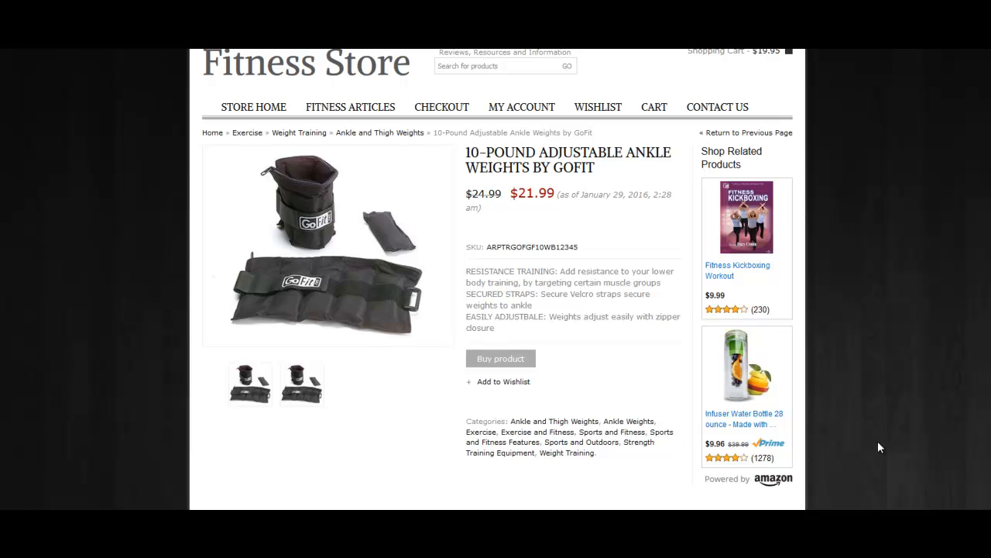
{"action": "mouse_move", "coordinate": [904, 329]}
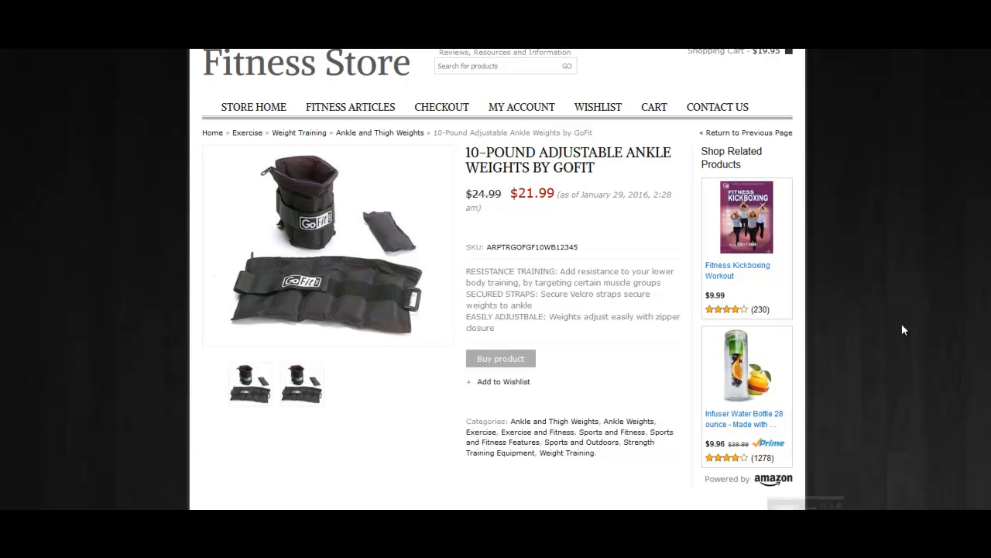
{"action": "mouse_move", "coordinate": [583, 216]}
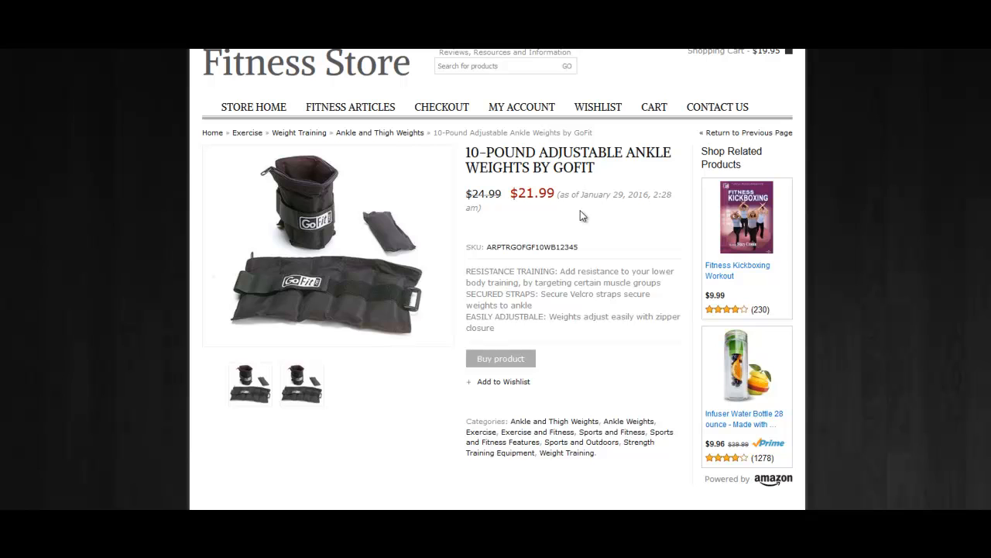
{"action": "mouse_move", "coordinate": [614, 192]}
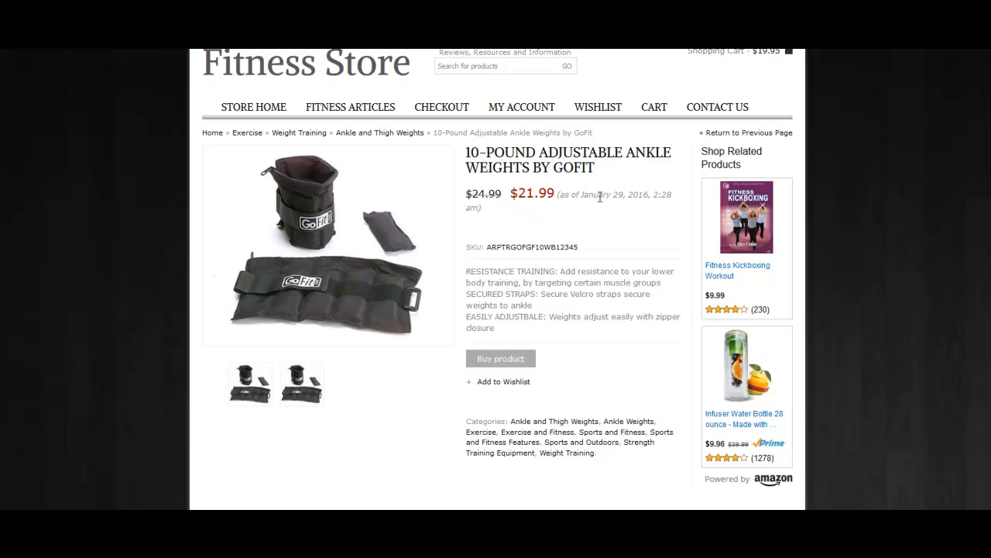
{"action": "mouse_move", "coordinate": [624, 218]}
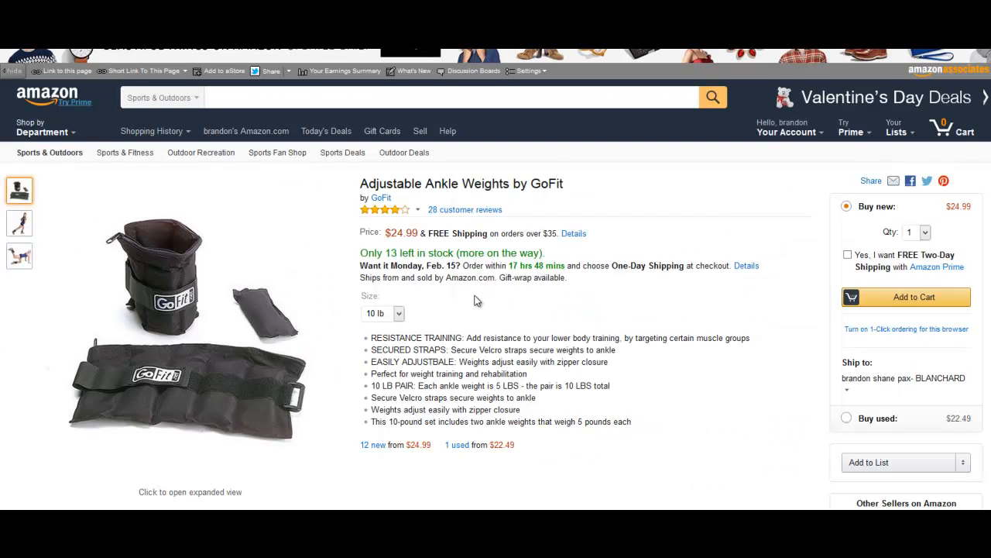
Step: Launch File Manager and go to the domain's Document Root (public_html)
{"action": "double_click", "coordinate": [369, 232]}
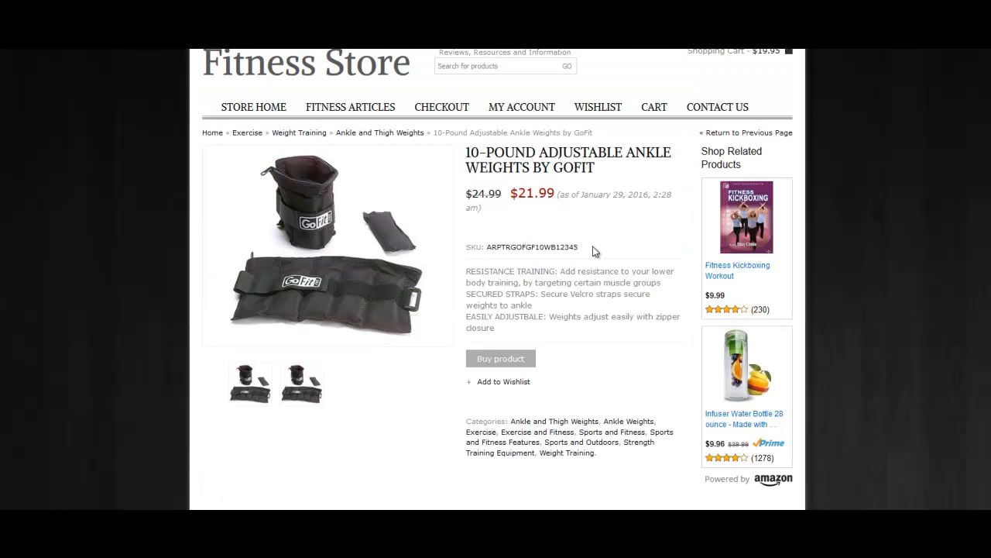
{"action": "mouse_move", "coordinate": [559, 170]}
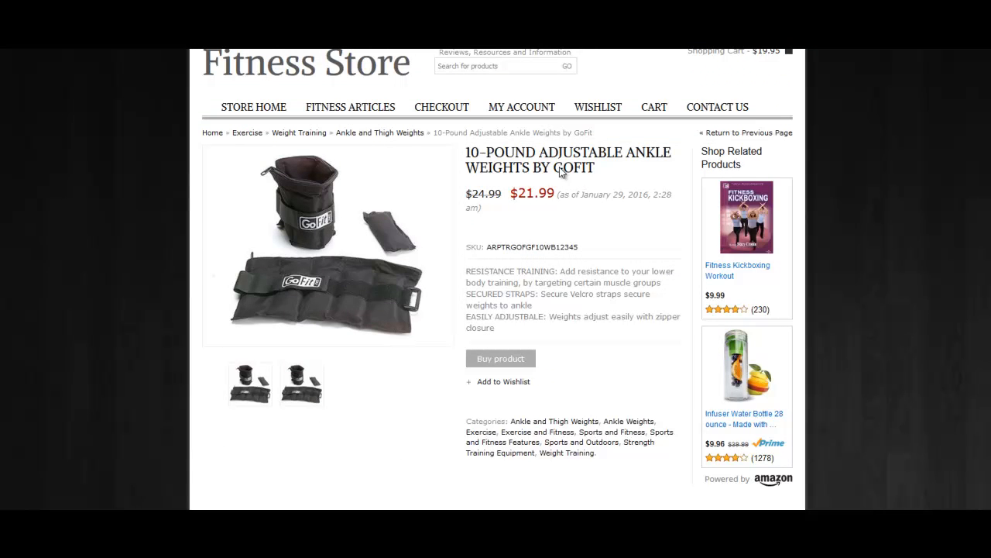
{"action": "mouse_move", "coordinate": [465, 154]}
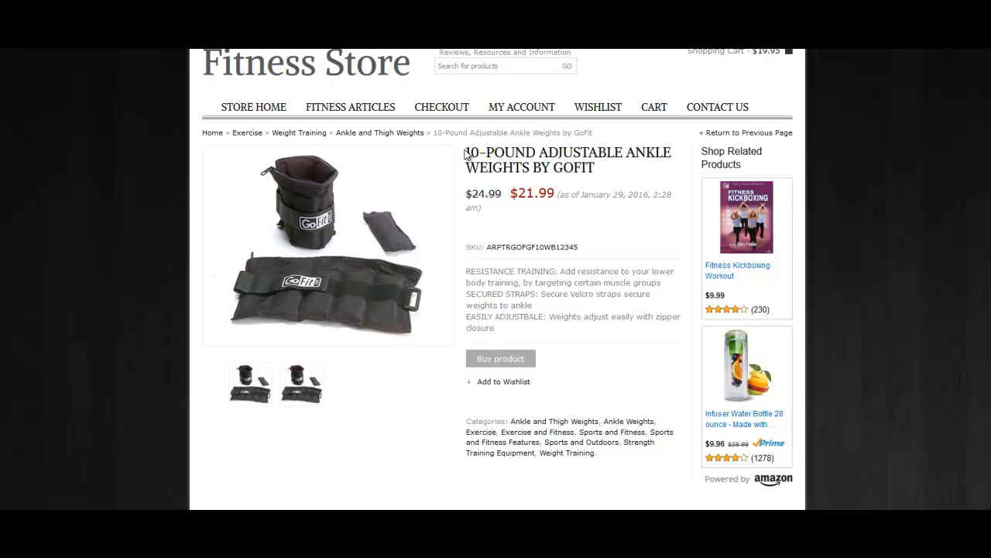
{"action": "mouse_move", "coordinate": [583, 216]}
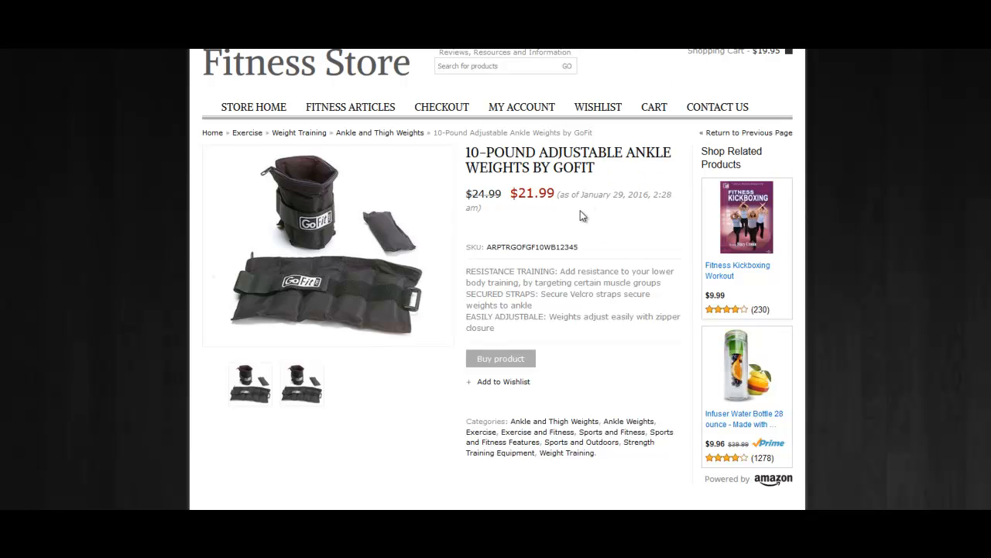
{"action": "mouse_move", "coordinate": [620, 223]}
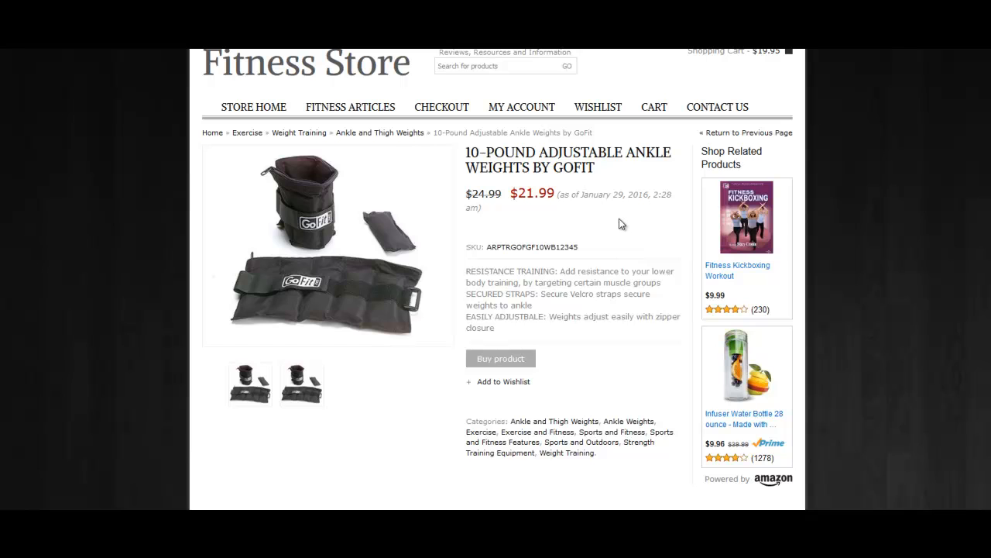
{"action": "mouse_move", "coordinate": [613, 215]}
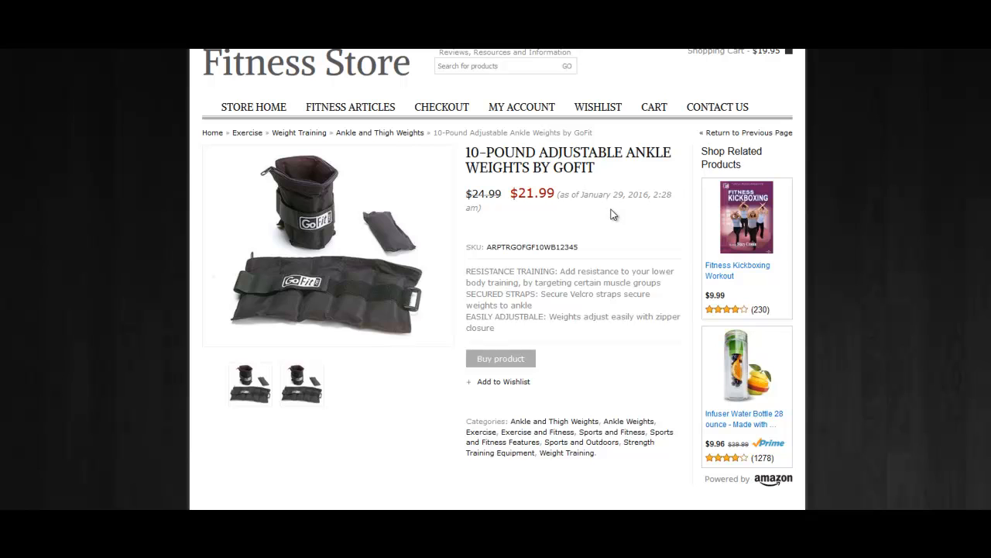
{"action": "mouse_move", "coordinate": [552, 182]}
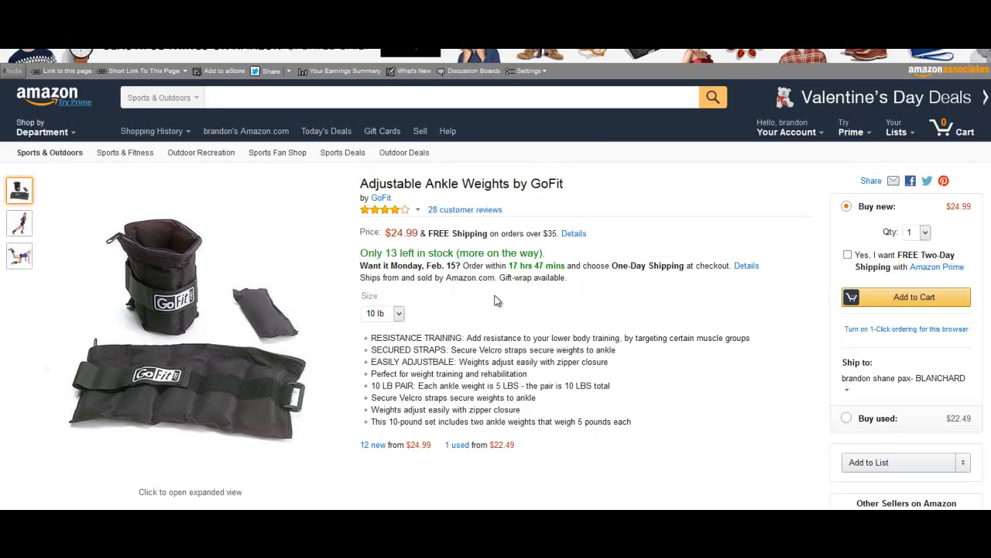
{"action": "mouse_move", "coordinate": [633, 242]}
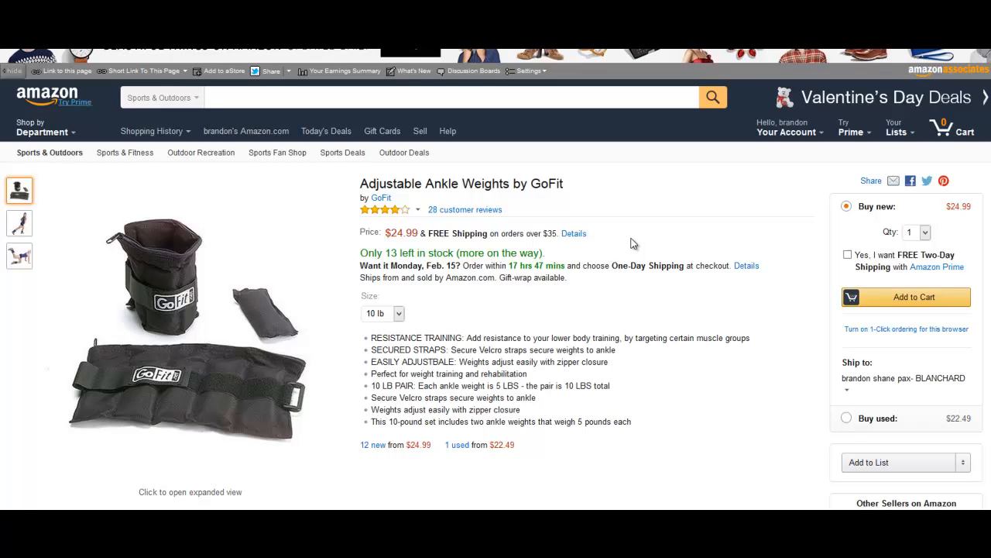
{"action": "mouse_move", "coordinate": [612, 238]}
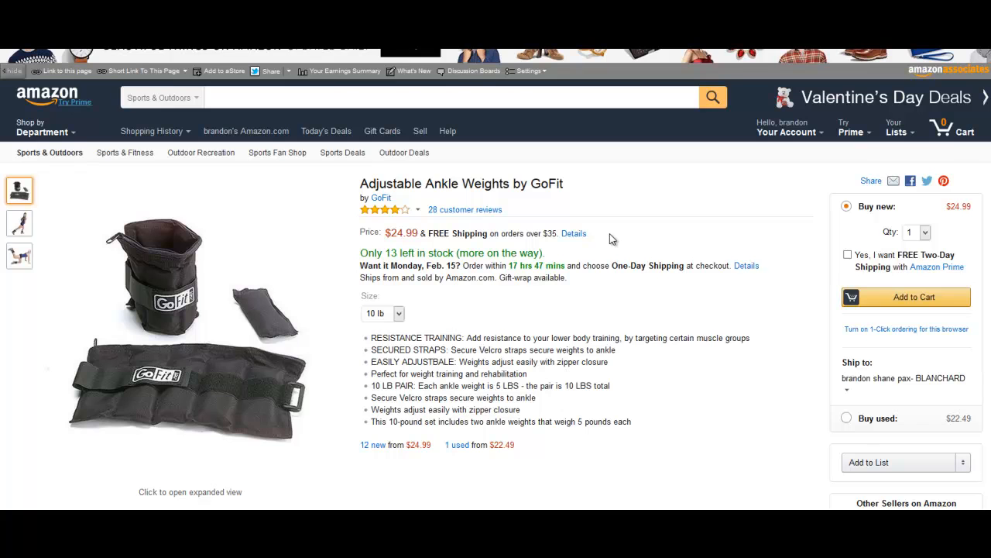
{"action": "scroll", "scroll_direction": "down", "scroll_amount": 3}
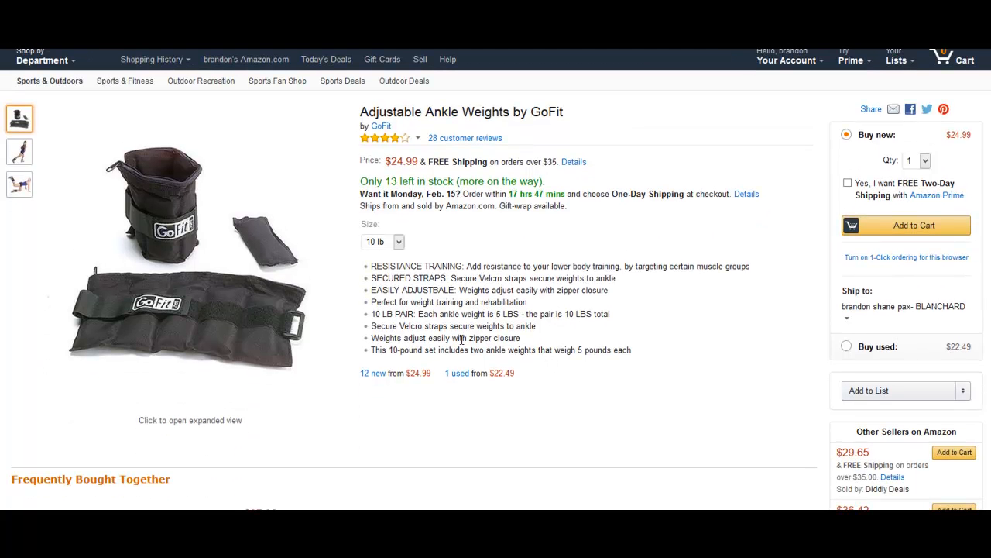
{"action": "mouse_move", "coordinate": [542, 375]}
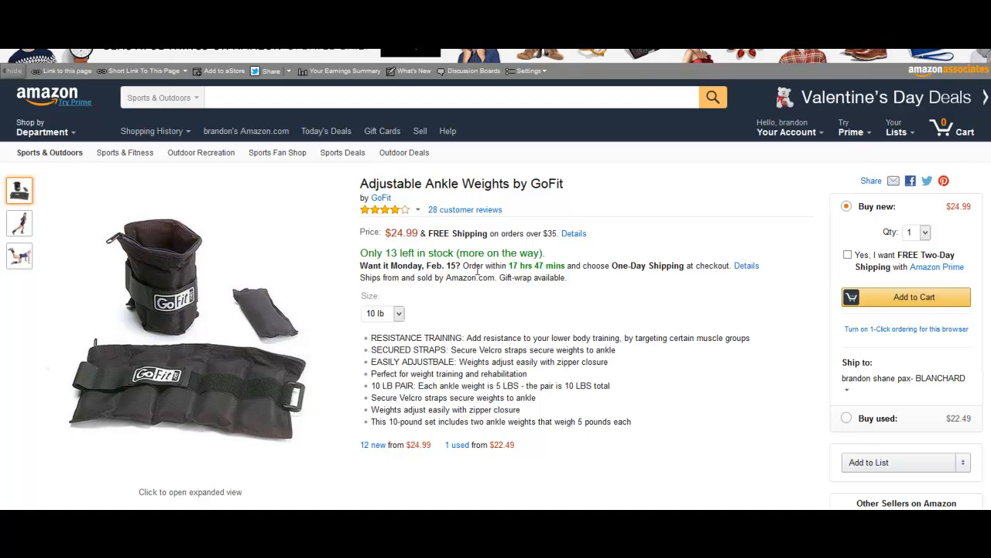
{"action": "mouse_move", "coordinate": [644, 226]}
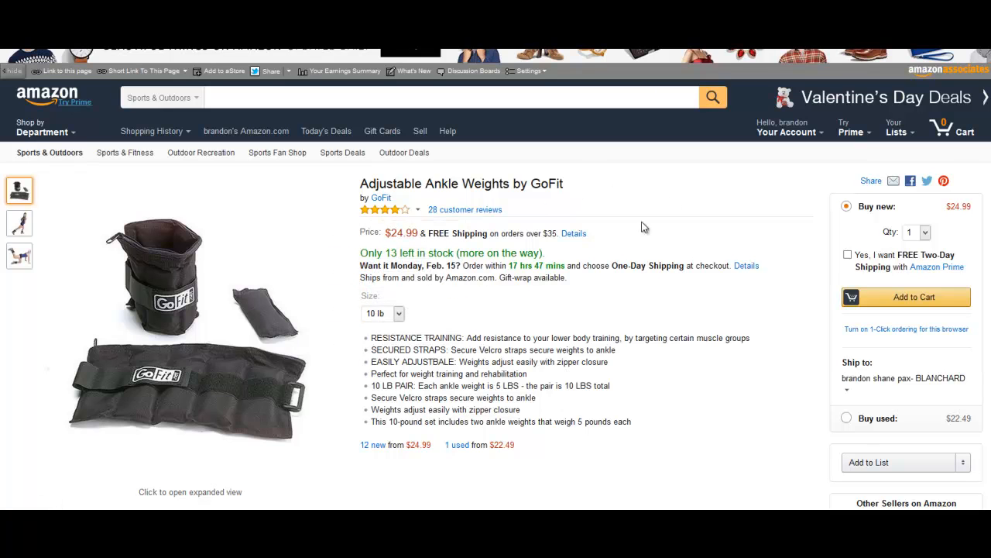
{"action": "mouse_move", "coordinate": [681, 215]}
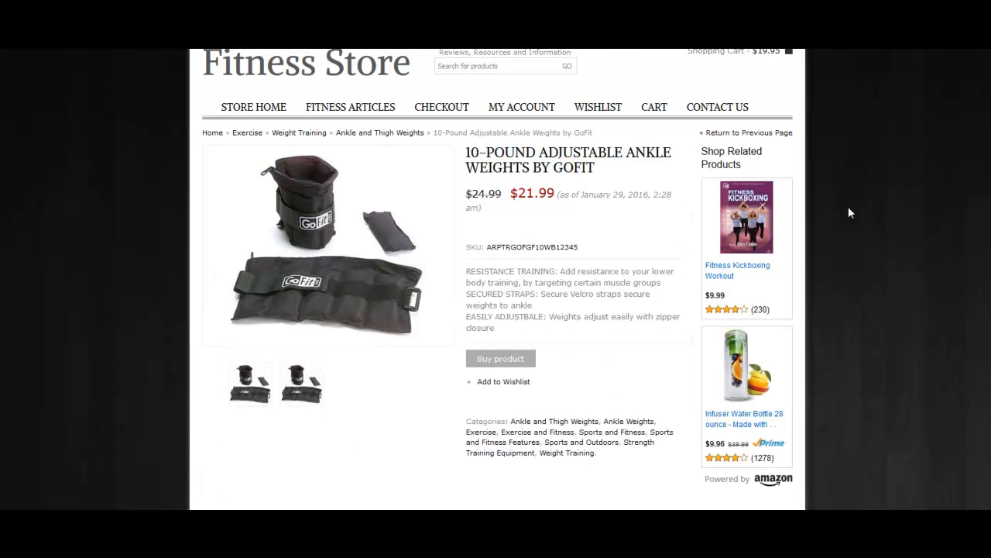
{"action": "mouse_move", "coordinate": [636, 226]}
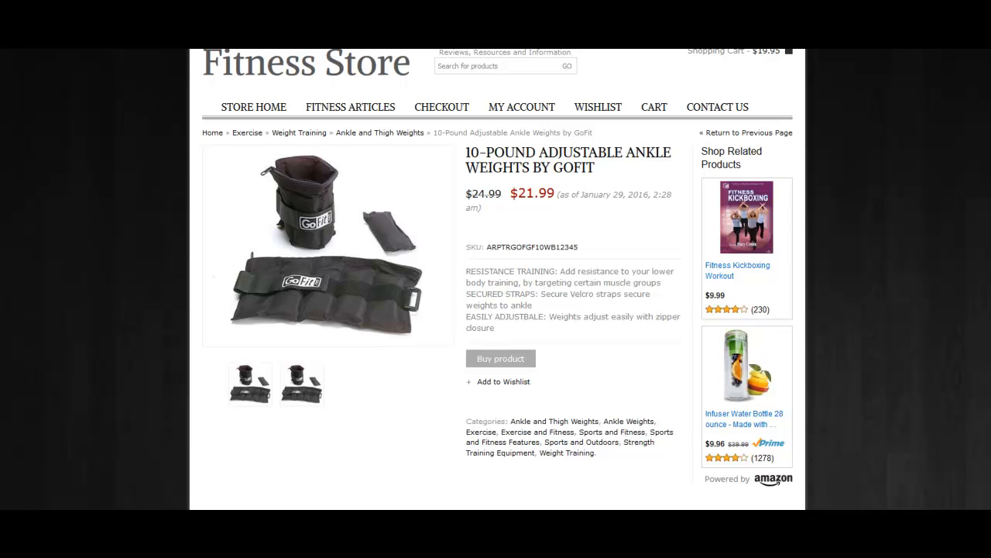
{"action": "mouse_move", "coordinate": [890, 109]}
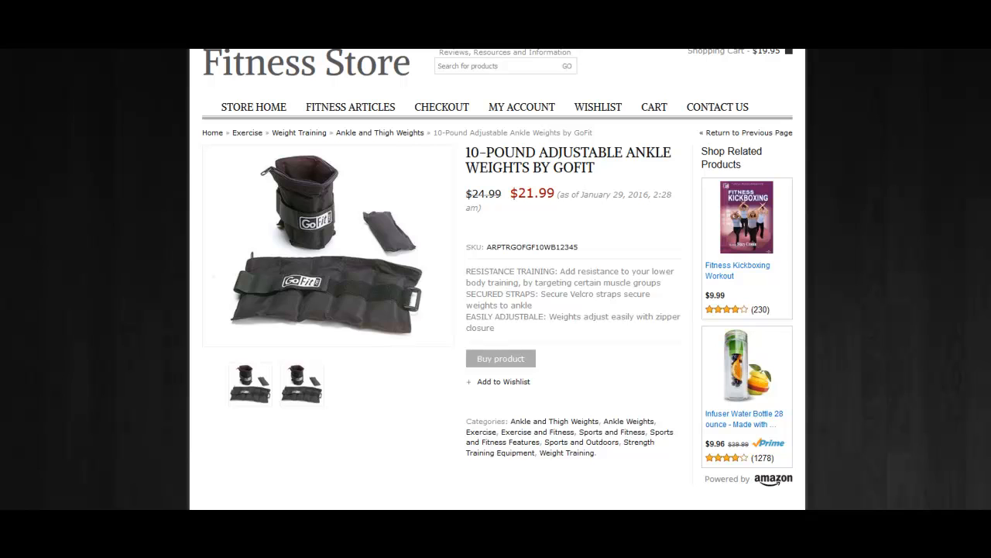
{"action": "mouse_move", "coordinate": [907, 440]}
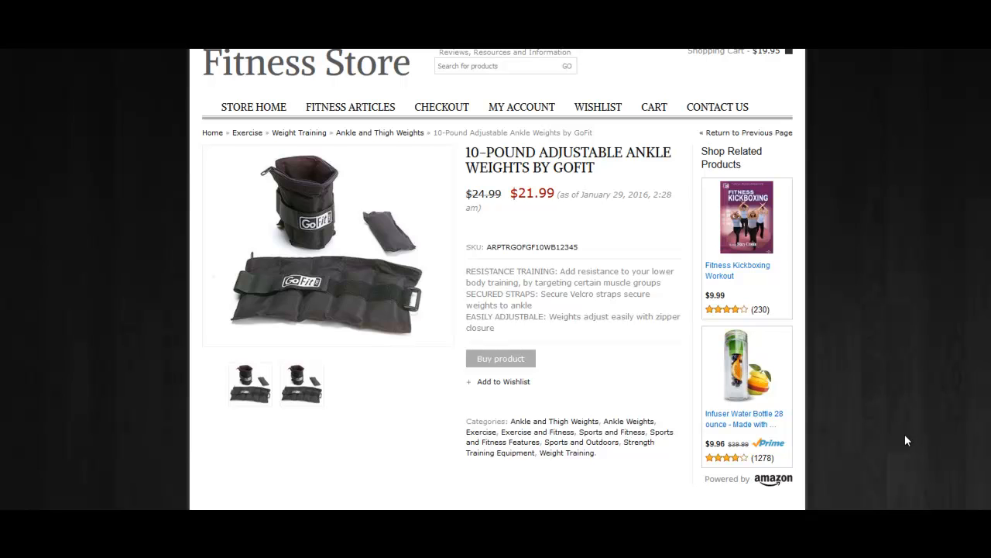
{"action": "mouse_move", "coordinate": [921, 86]}
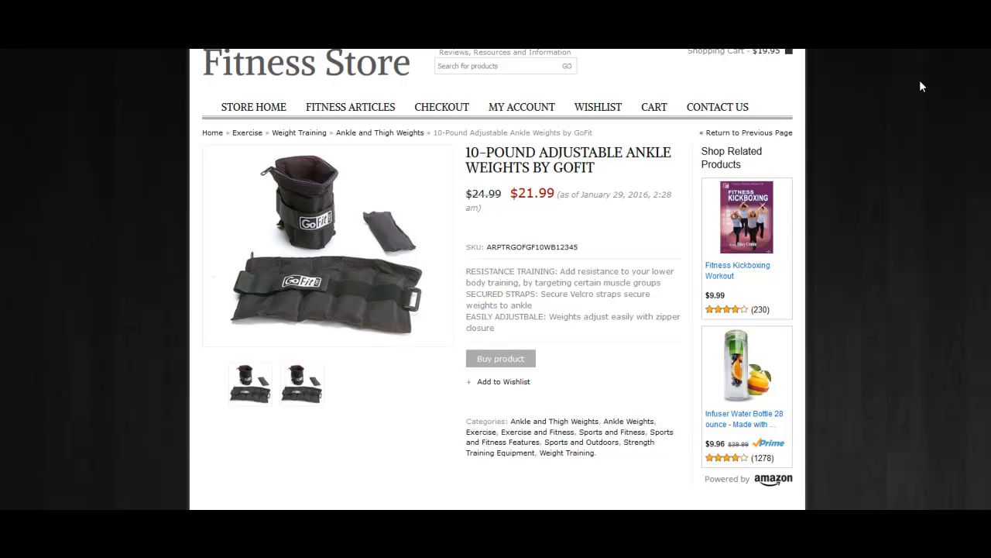
{"action": "mouse_move", "coordinate": [929, 90]}
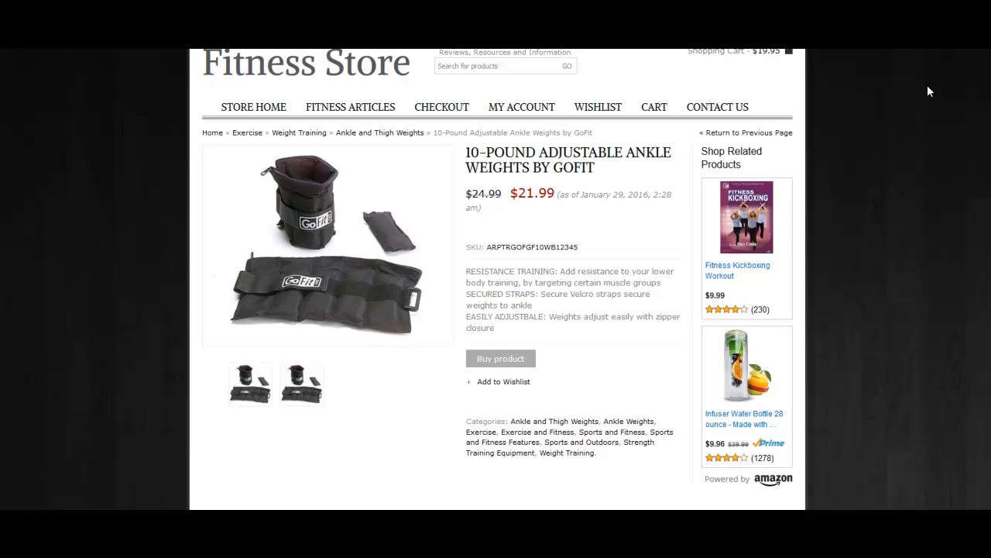
{"action": "mouse_move", "coordinate": [903, 113]}
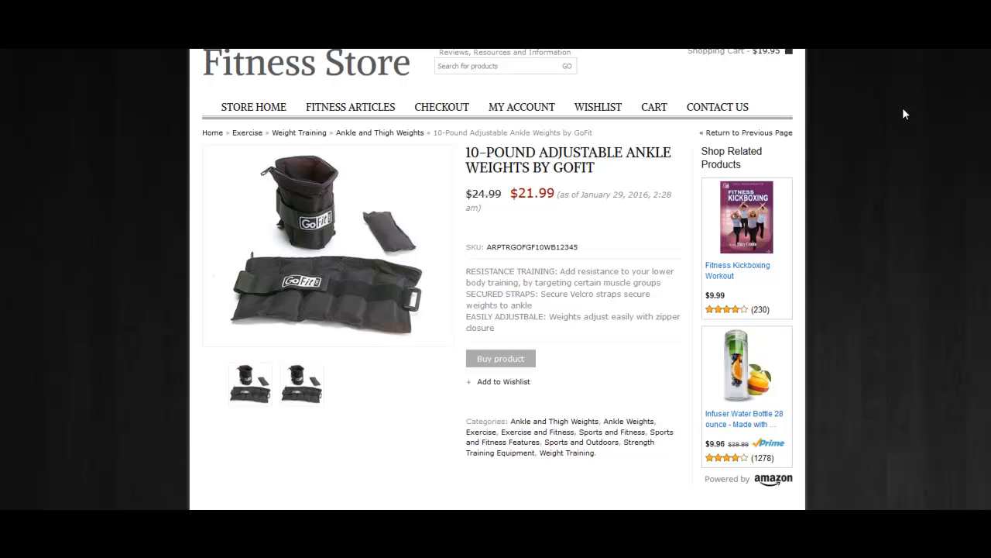
{"action": "mouse_move", "coordinate": [837, 159]}
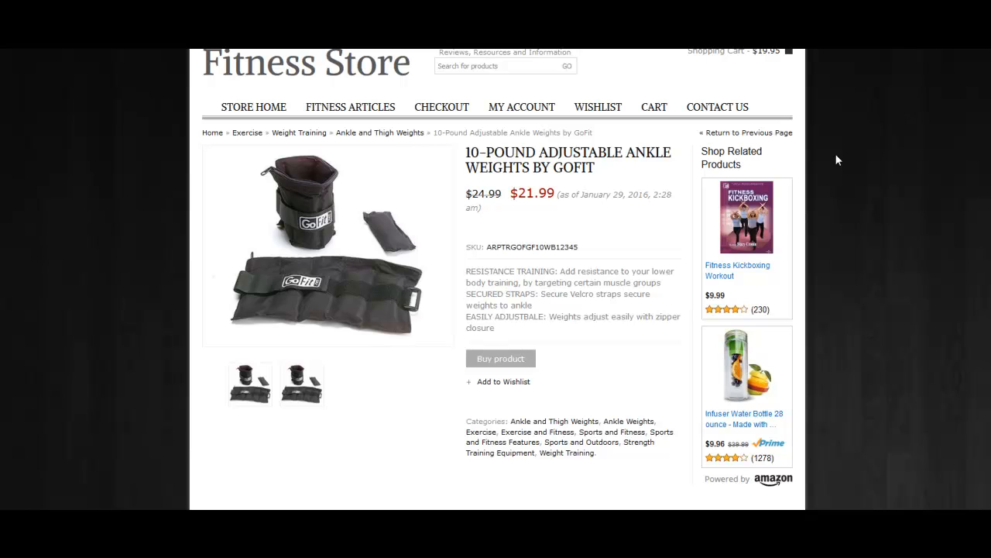
{"action": "mouse_move", "coordinate": [821, 422]}
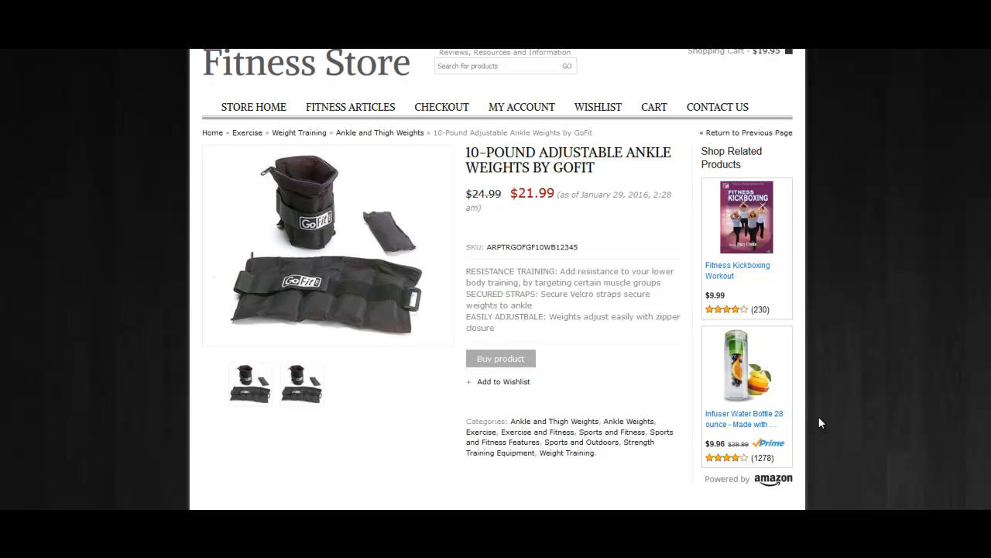
{"action": "mouse_move", "coordinate": [767, 508]}
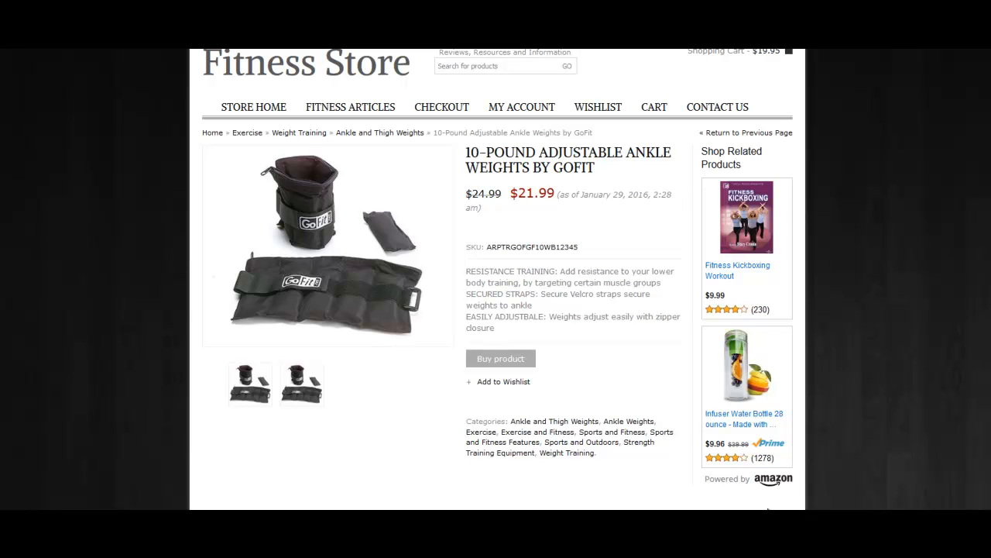
{"action": "mouse_move", "coordinate": [789, 475]}
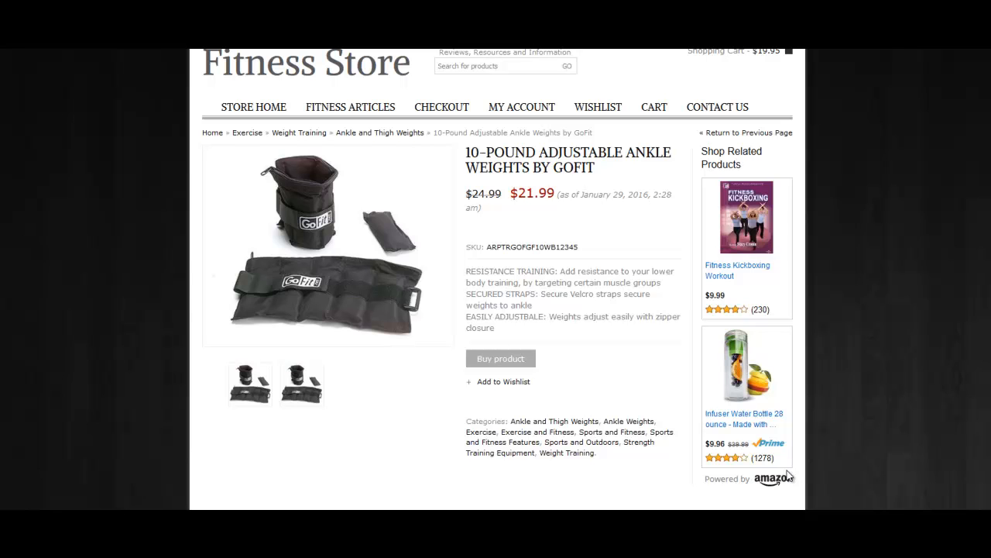
{"action": "mouse_move", "coordinate": [859, 218]}
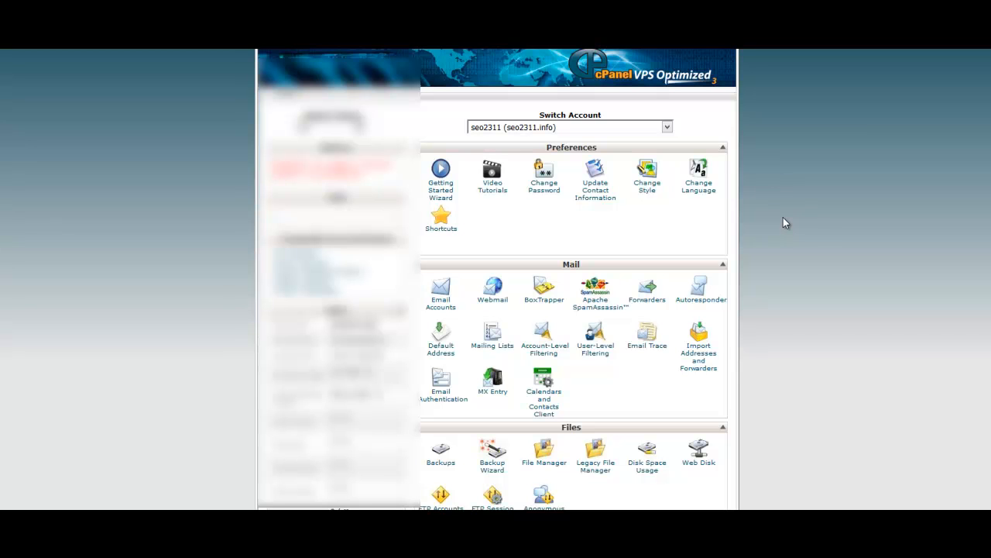
{"action": "scroll", "scroll_direction": "down", "scroll_amount": 3}
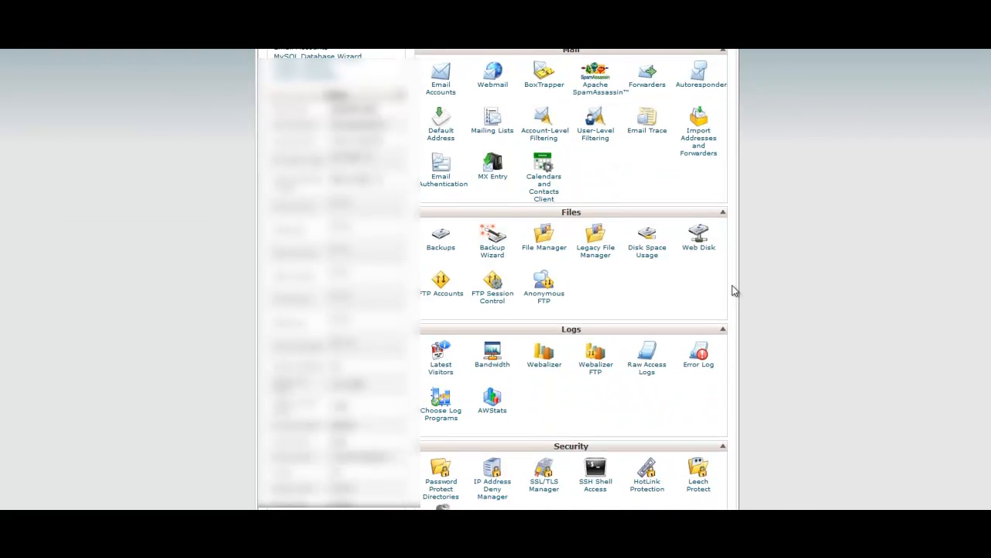
{"action": "left_click", "coordinate": [544, 234]}
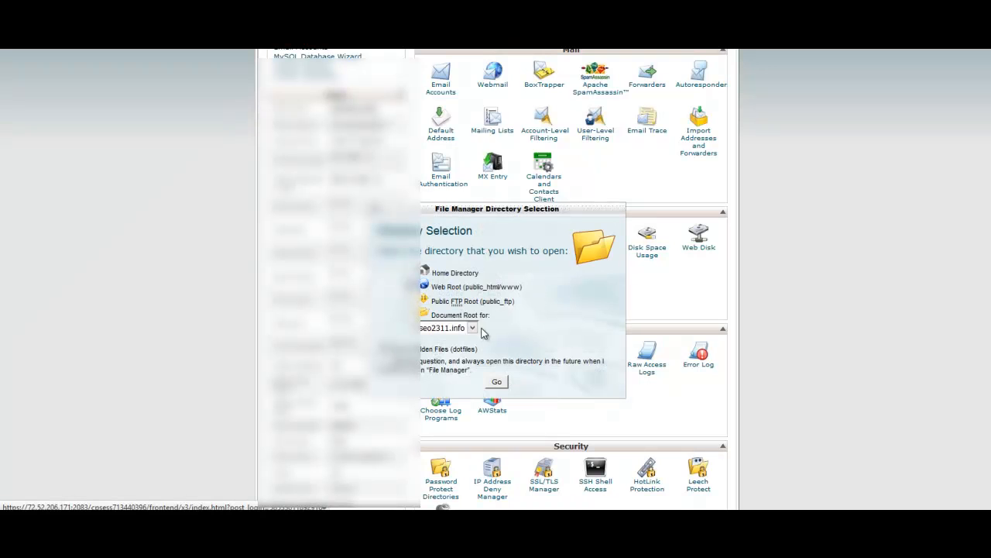
{"action": "mouse_move", "coordinate": [475, 331]}
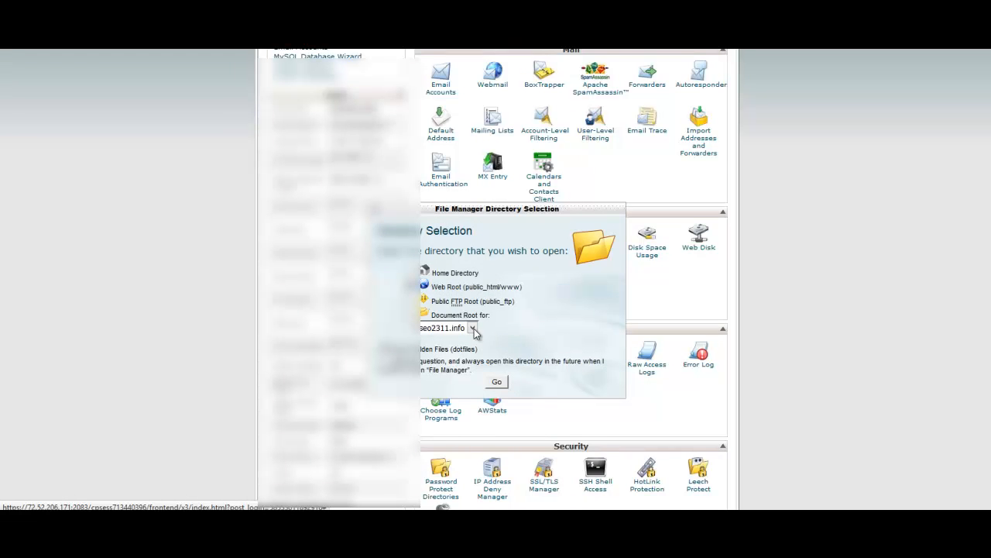
{"action": "mouse_move", "coordinate": [511, 365]}
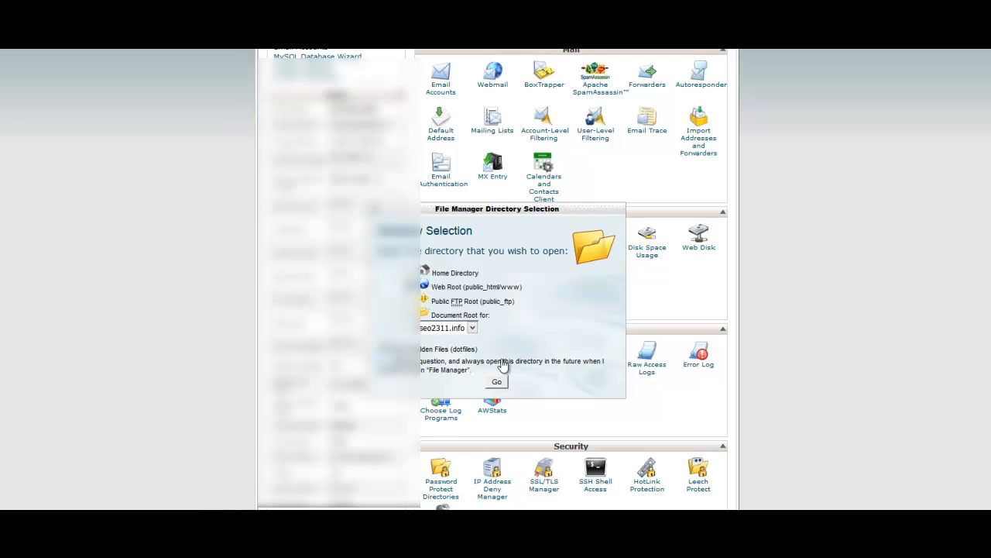
{"action": "left_click", "coordinate": [496, 381]}
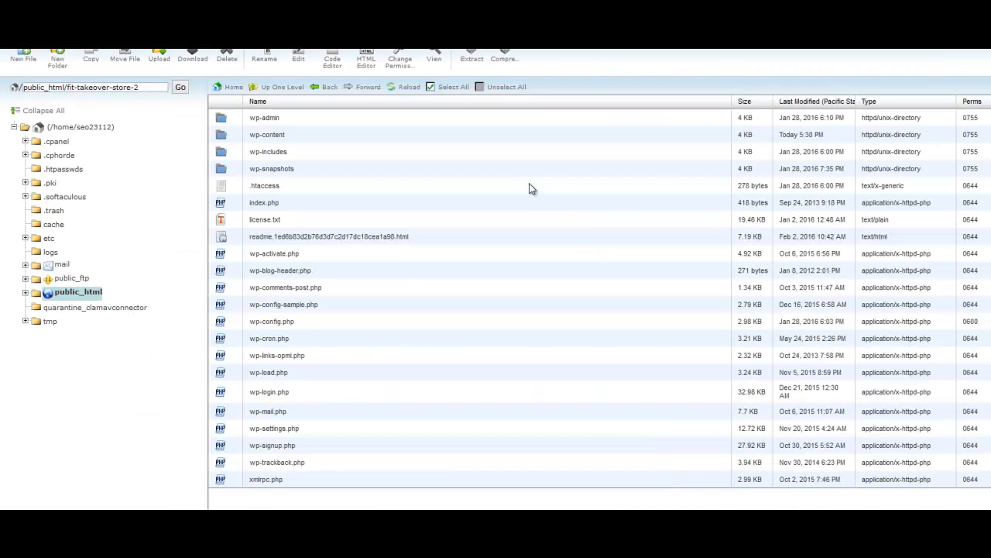
{"action": "mouse_move", "coordinate": [320, 337]}
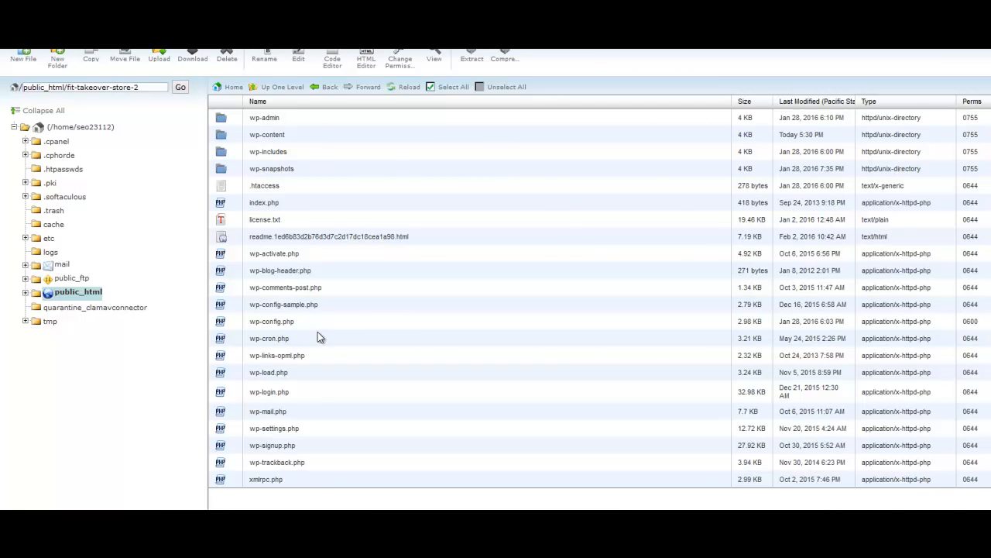
{"action": "mouse_move", "coordinate": [614, 228]}
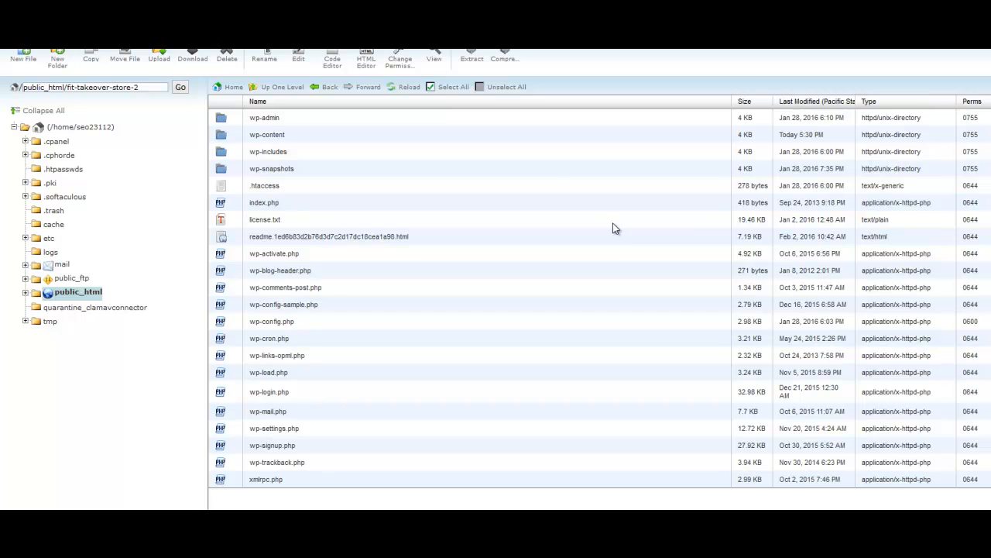
{"action": "mouse_move", "coordinate": [559, 227]}
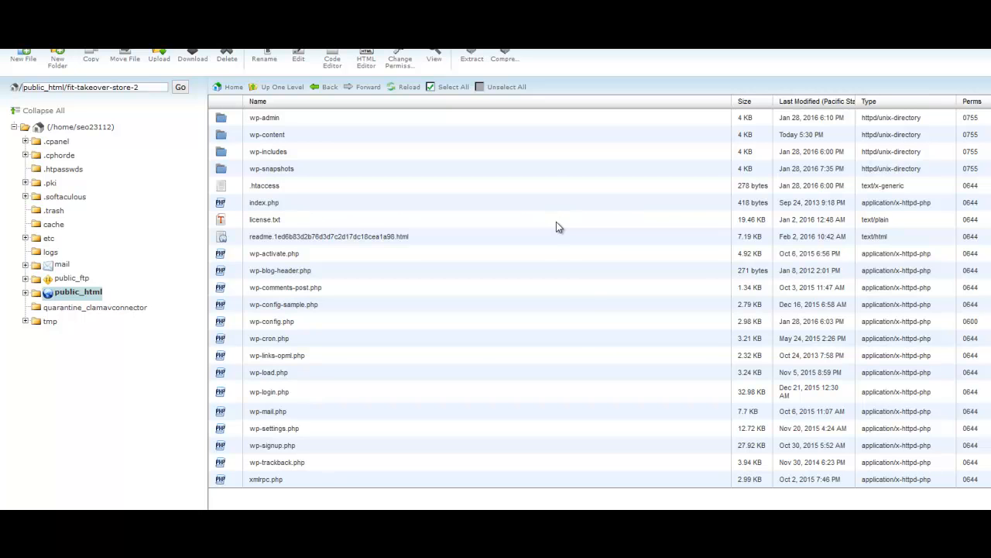
{"action": "mouse_move", "coordinate": [273, 322]}
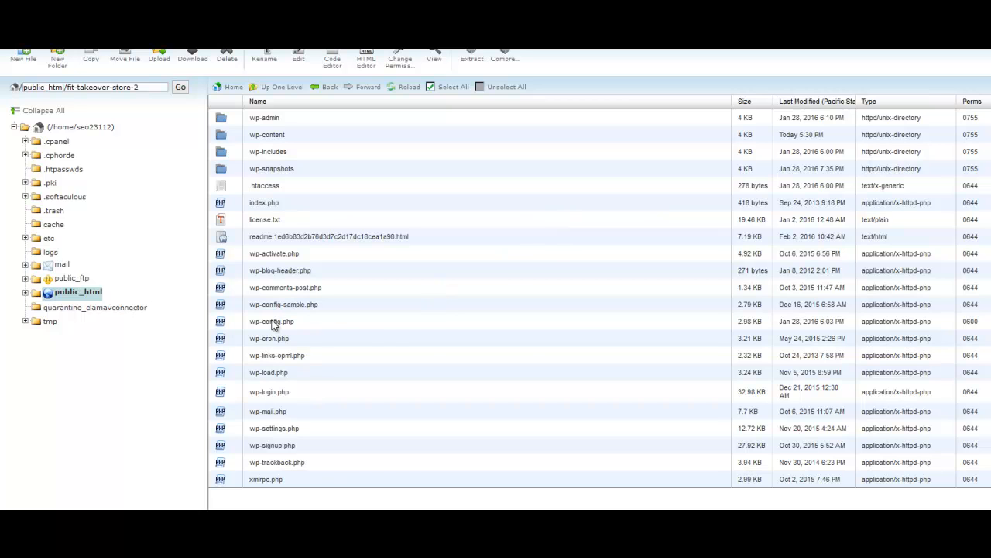
Step: Choose Edit from the right-click menu of wp-config.php
{"action": "left_click", "coordinate": [272, 320]}
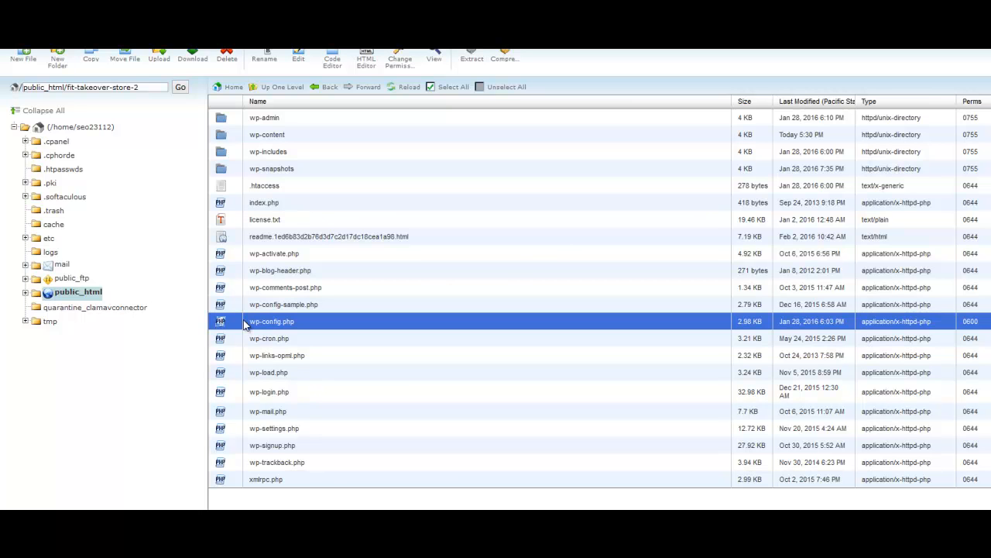
{"action": "mouse_move", "coordinate": [279, 333]}
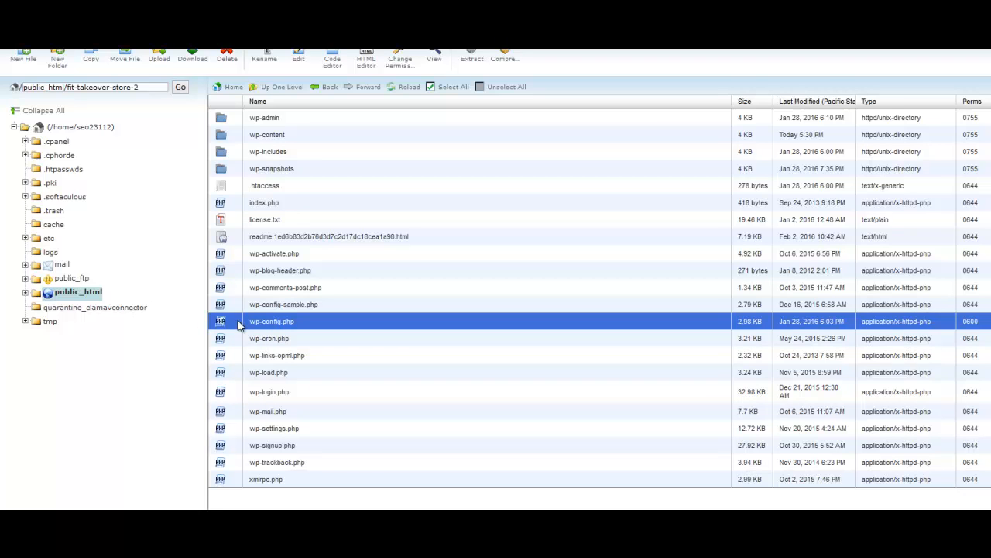
{"action": "mouse_move", "coordinate": [242, 324]}
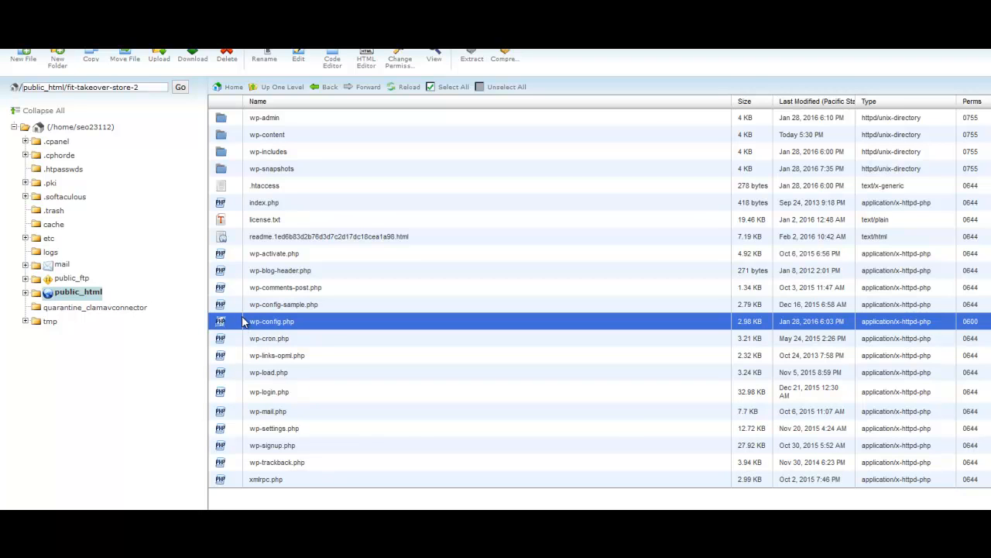
{"action": "right_click", "coordinate": [271, 321]}
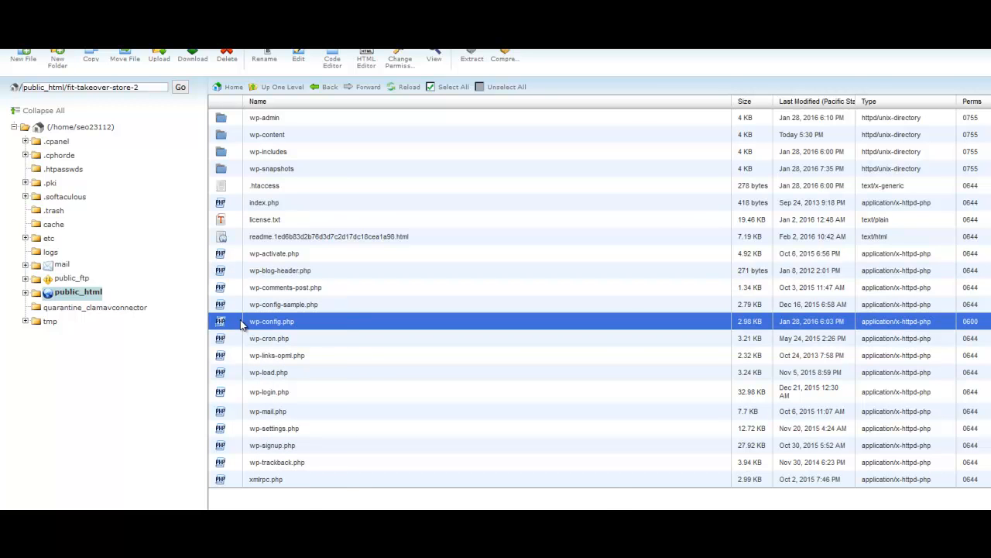
{"action": "right_click", "coordinate": [271, 321]}
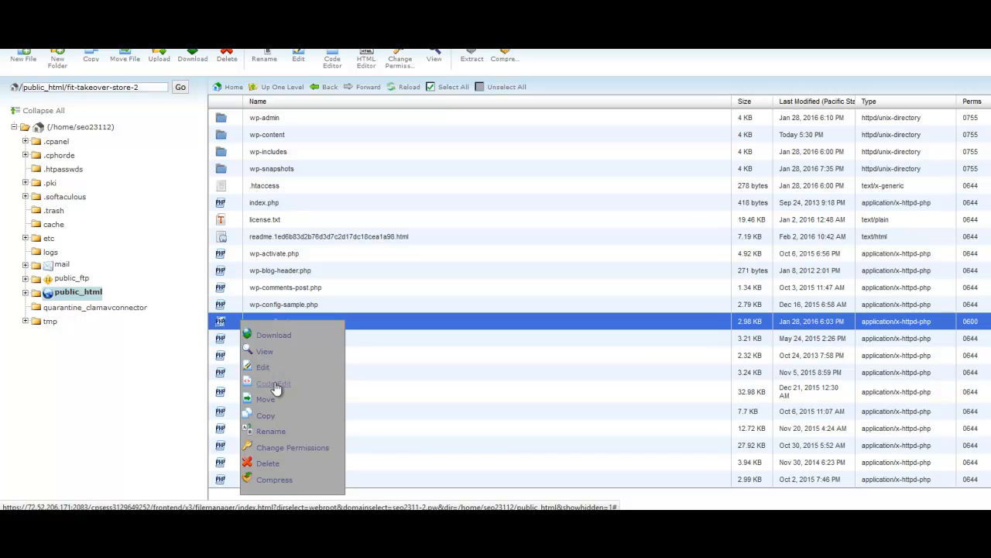
{"action": "mouse_move", "coordinate": [264, 371]}
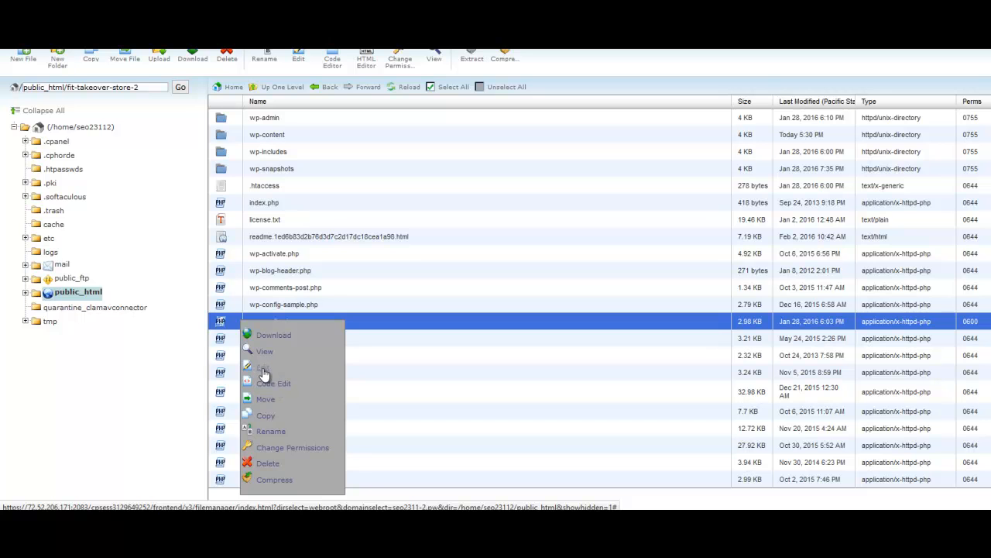
{"action": "left_click", "coordinate": [262, 366]}
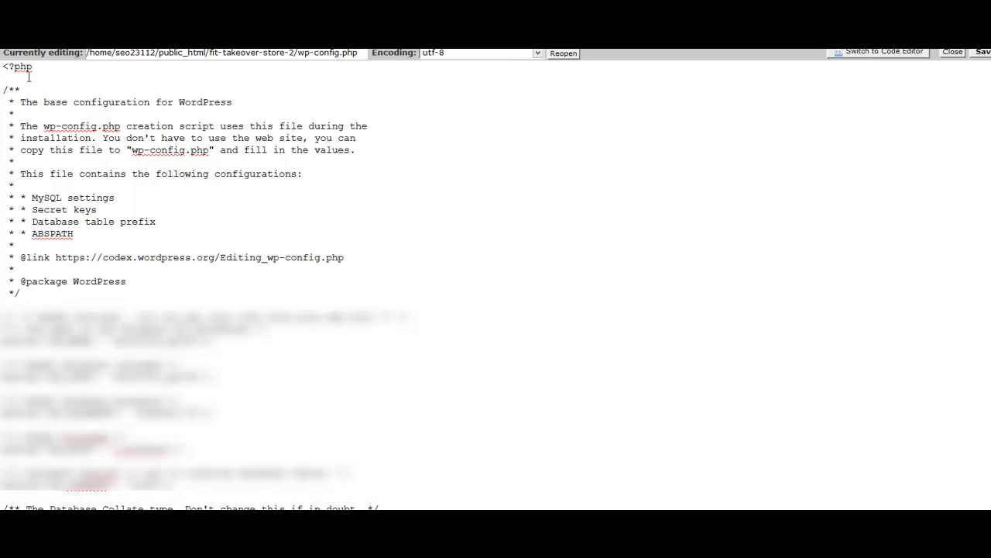
{"action": "mouse_move", "coordinate": [414, 168]}
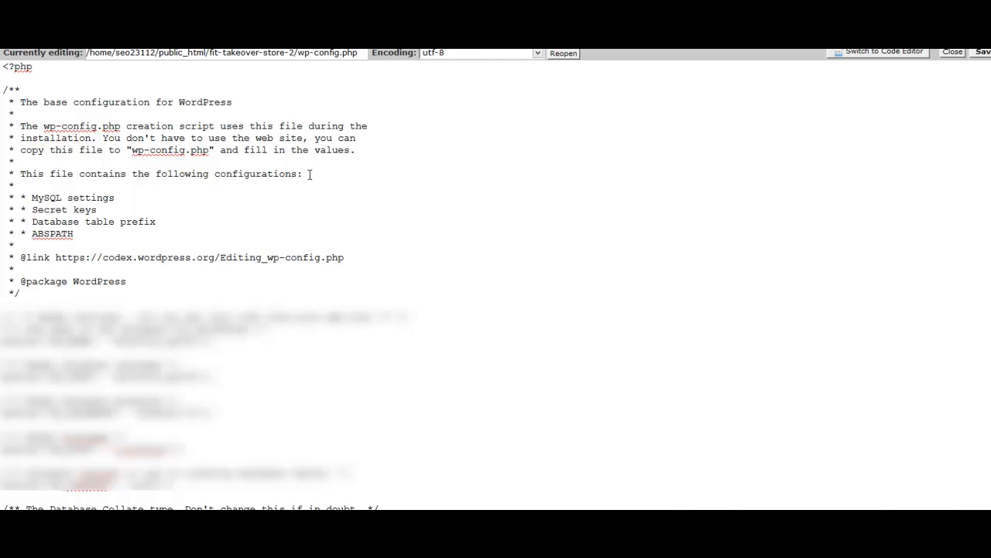
{"action": "mouse_move", "coordinate": [345, 180]}
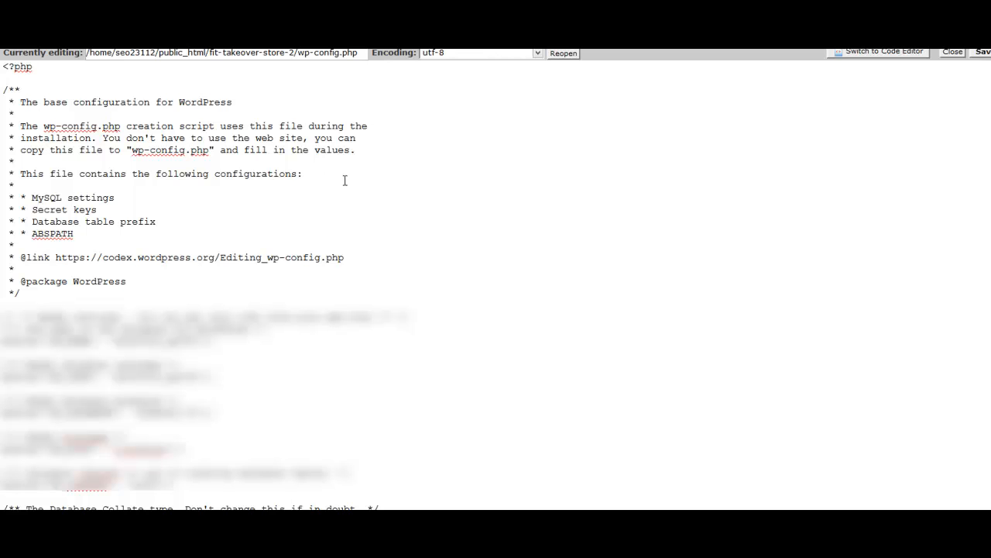
{"action": "mouse_move", "coordinate": [501, 275]}
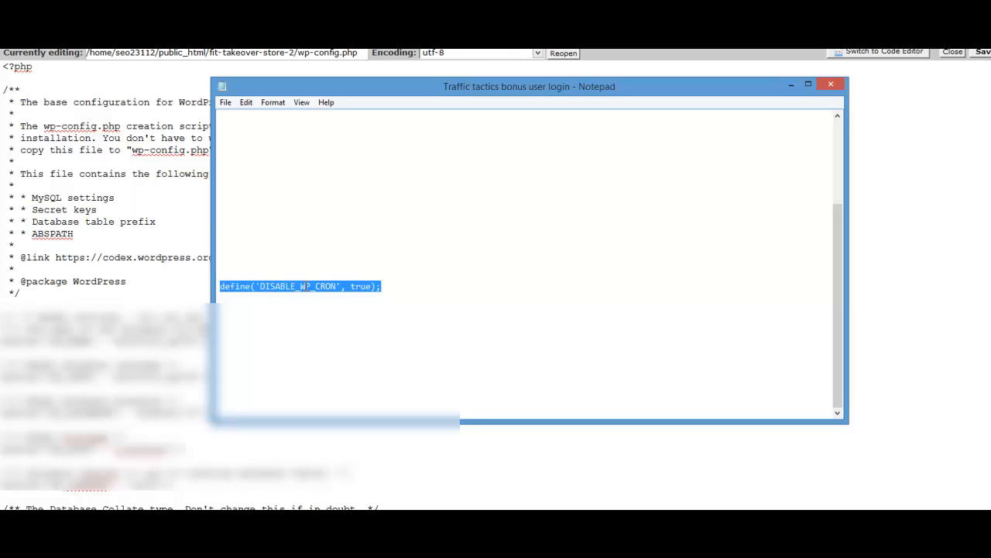
Step: Copy define('DISABLE_WP_CRON', true); from the Notepad notes
{"action": "left_click", "coordinate": [314, 286]}
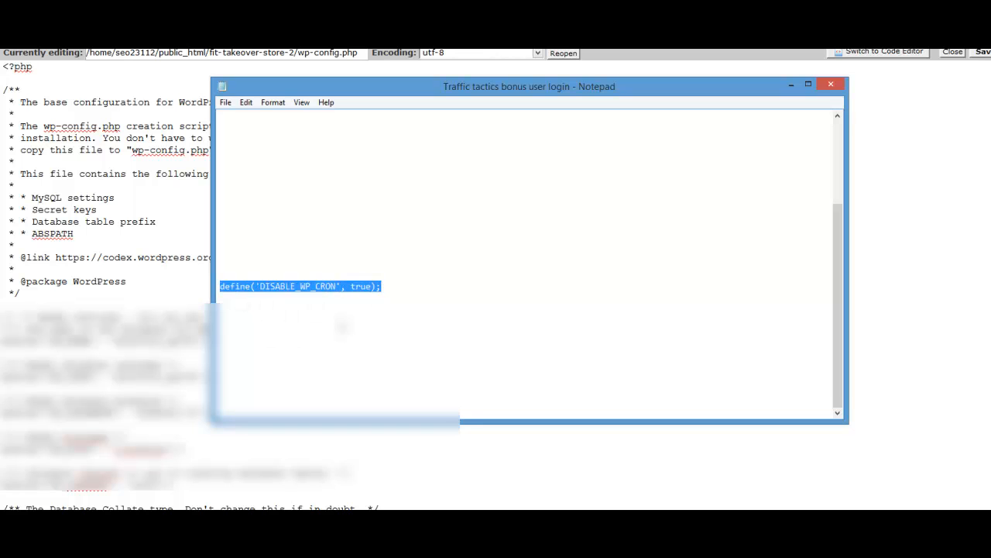
{"action": "left_click", "coordinate": [279, 295]}
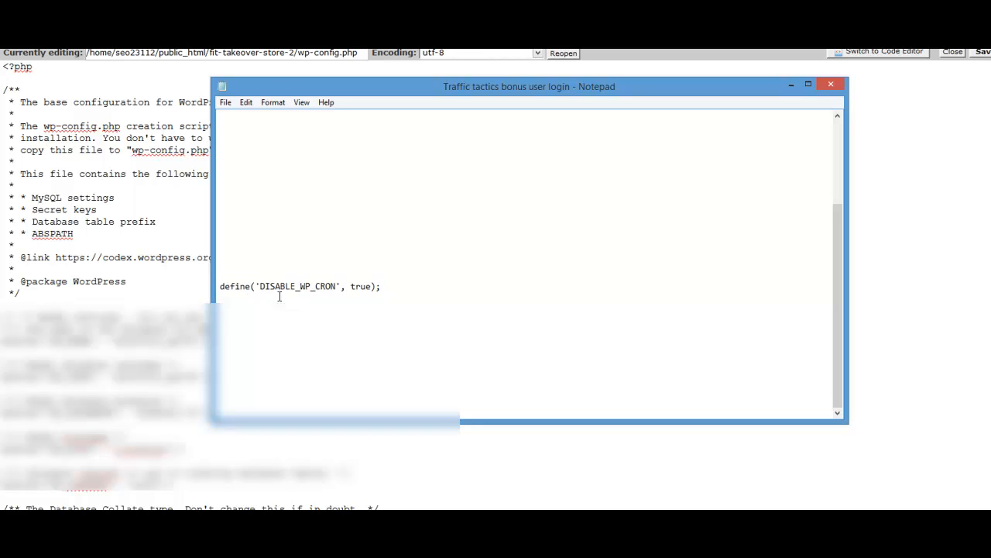
{"action": "mouse_move", "coordinate": [419, 277]}
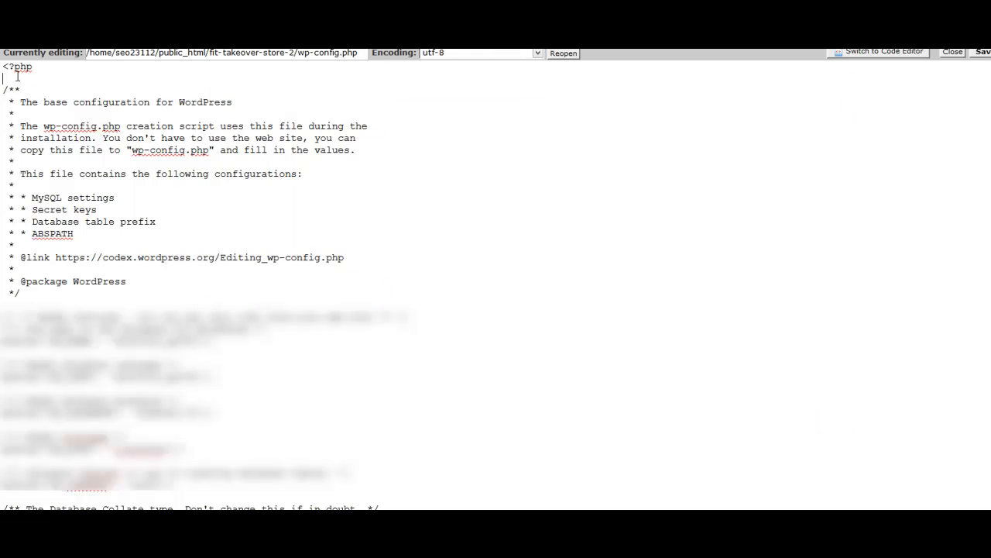
Step: Insert define('DISABLE_WP_CRON', true); right after the opening <?php tag
{"action": "type", "text": "define('DISABLE_WP_CRON', true);"}
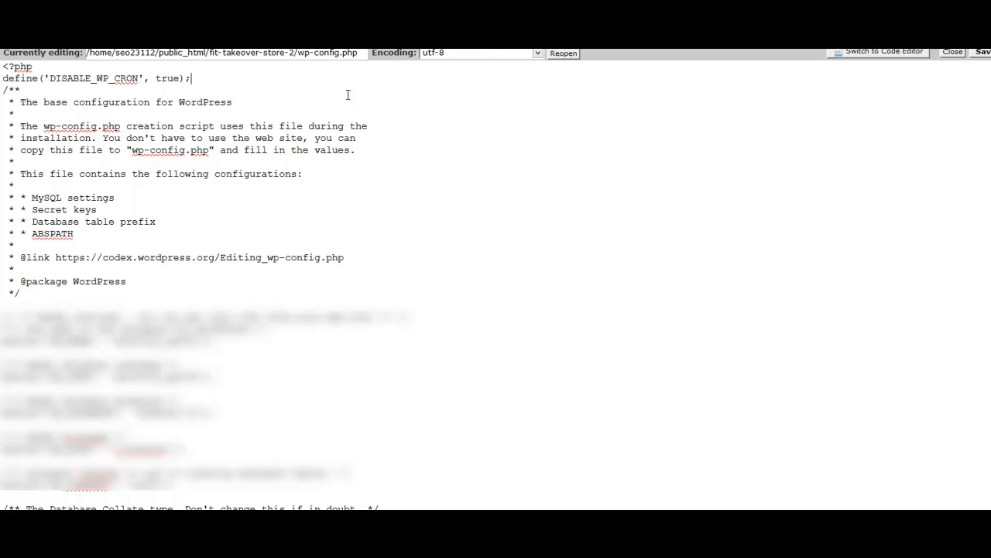
{"action": "mouse_move", "coordinate": [662, 114]}
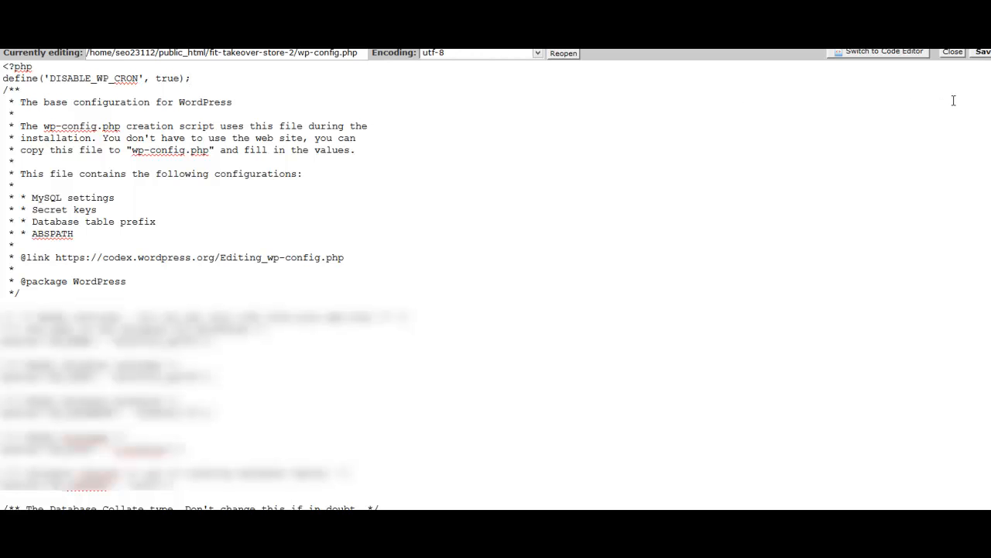
{"action": "mouse_move", "coordinate": [984, 53]}
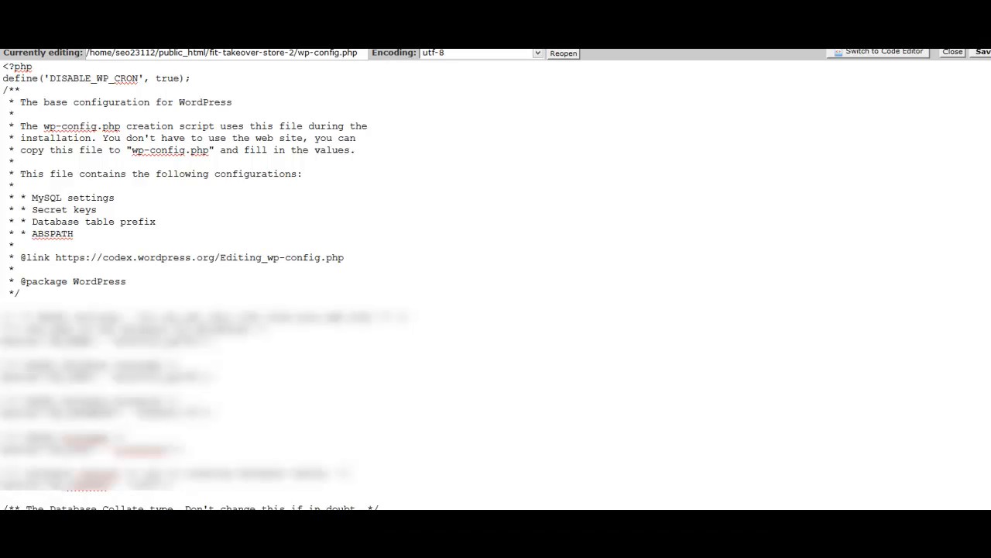
{"action": "mouse_move", "coordinate": [532, 188]}
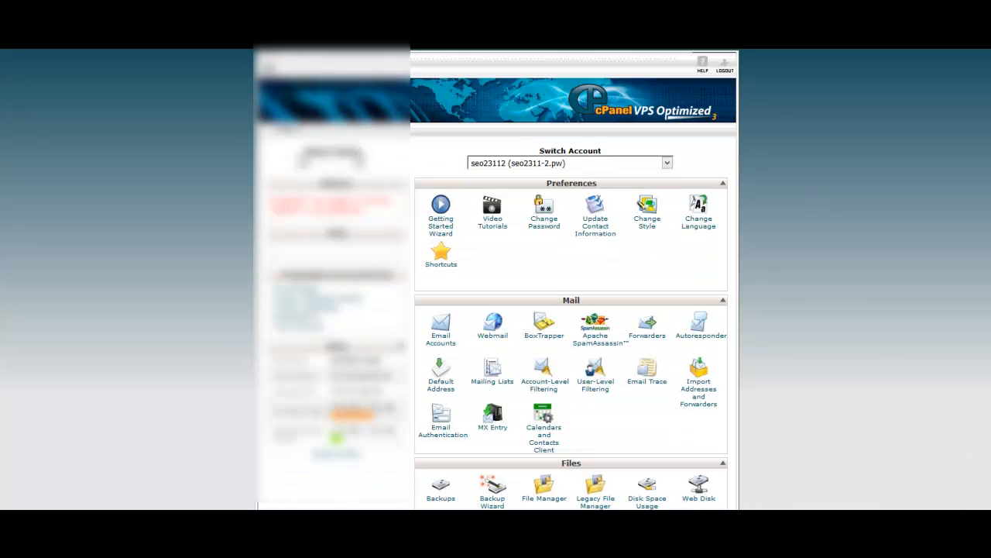
{"action": "mouse_move", "coordinate": [839, 265]}
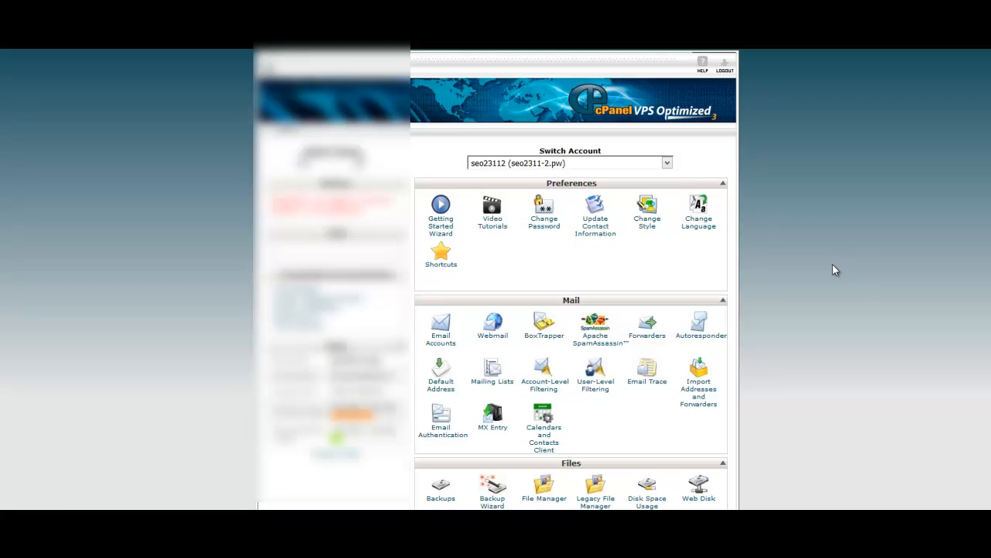
{"action": "mouse_move", "coordinate": [825, 267]}
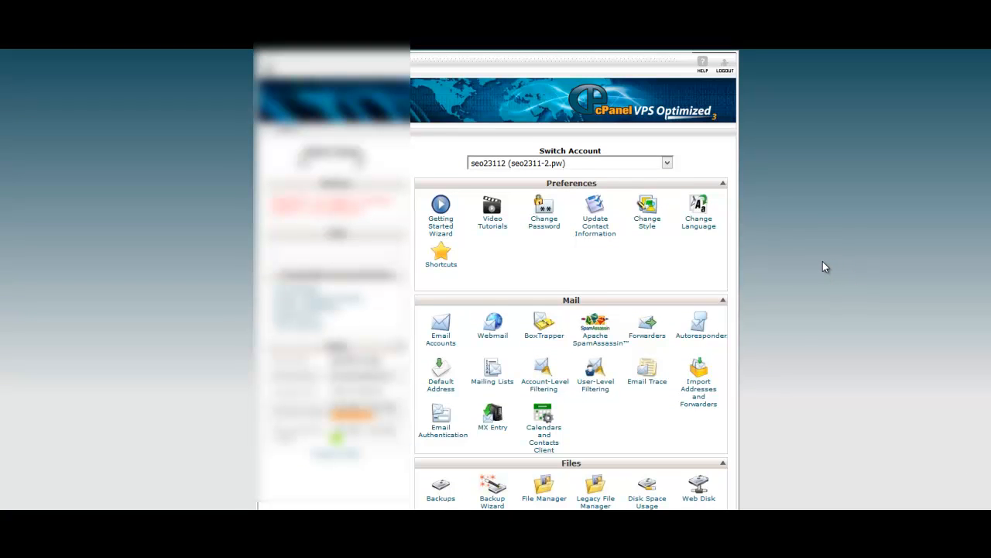
{"action": "mouse_move", "coordinate": [647, 281]}
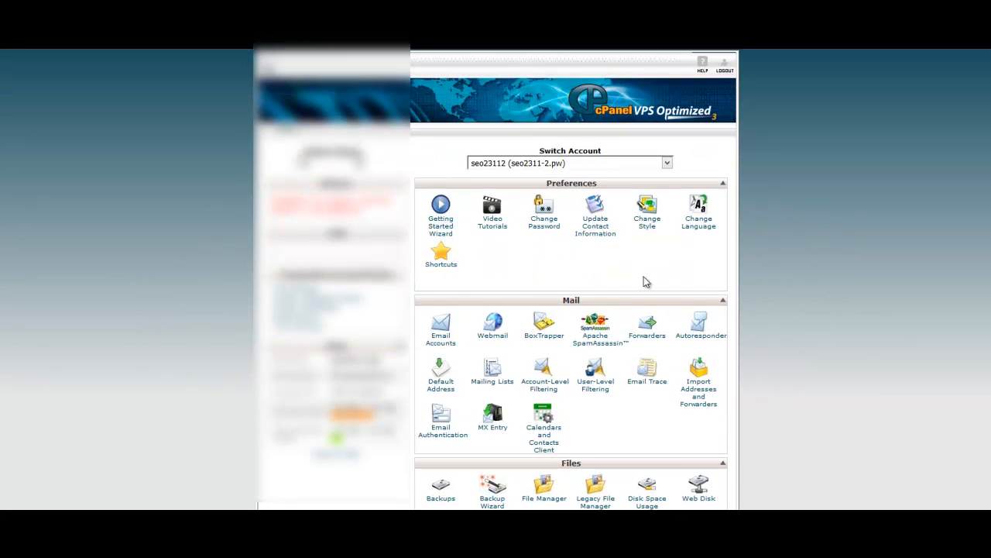
Step: Scroll the cPanel home page down toward the Advanced section
{"action": "scroll", "scroll_direction": "down", "scroll_amount": 3}
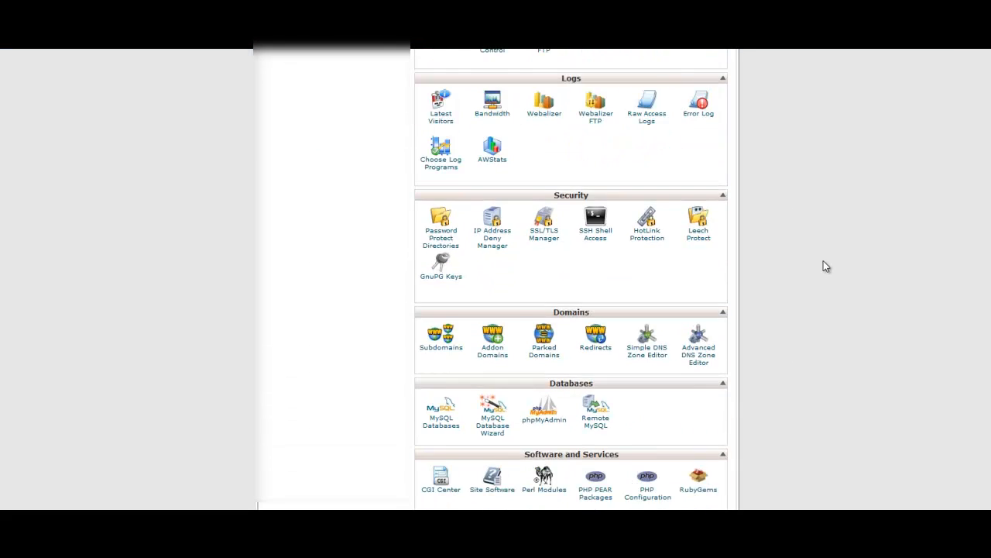
{"action": "scroll", "scroll_direction": "down", "scroll_amount": 3}
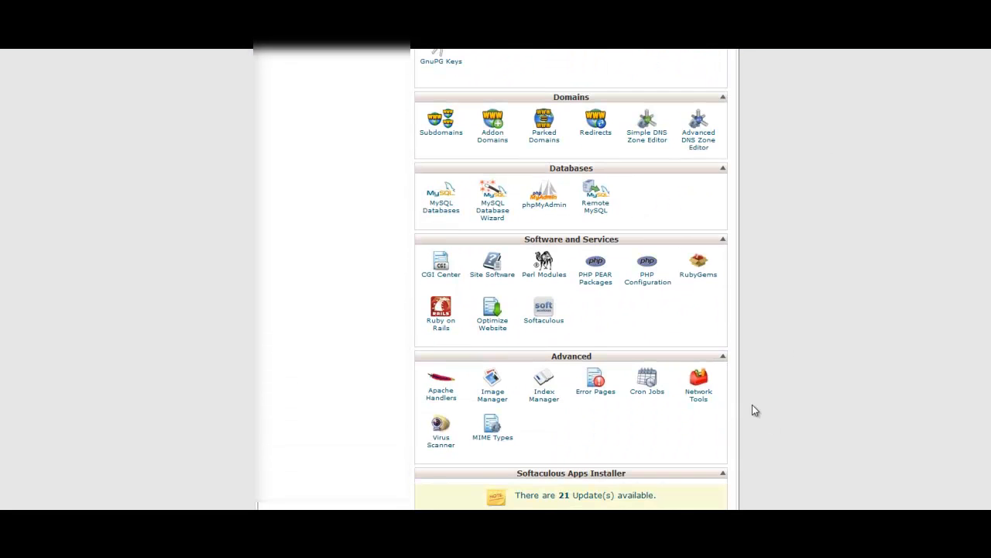
{"action": "mouse_move", "coordinate": [646, 391]}
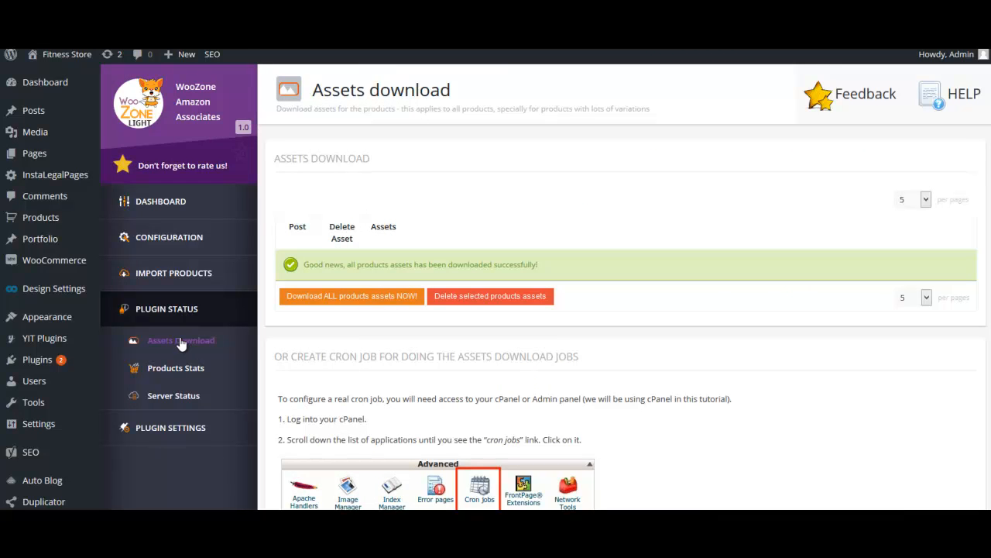
{"action": "mouse_move", "coordinate": [177, 345]}
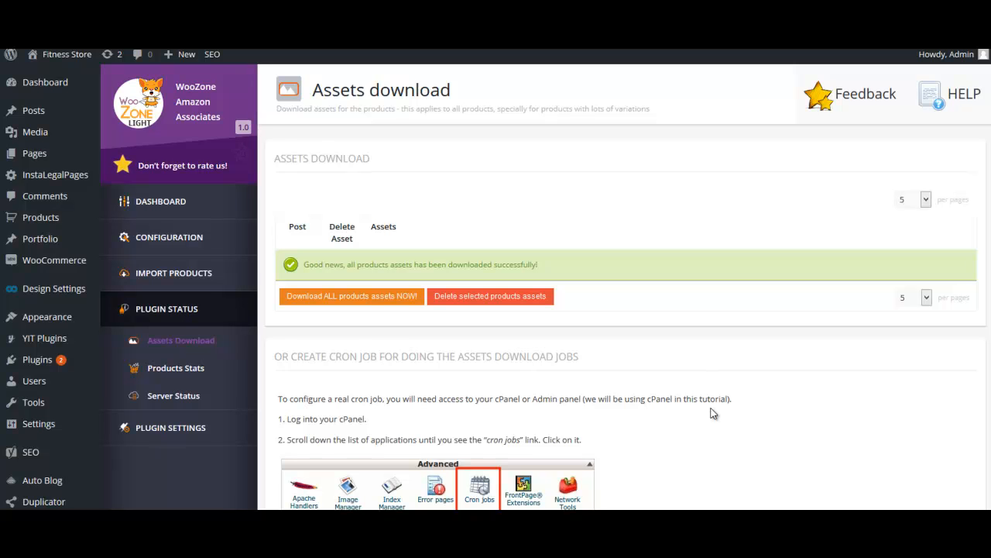
Step: Highlight the full wget cron command in the tutorial's step 4
{"action": "scroll", "scroll_direction": "down", "scroll_amount": 3}
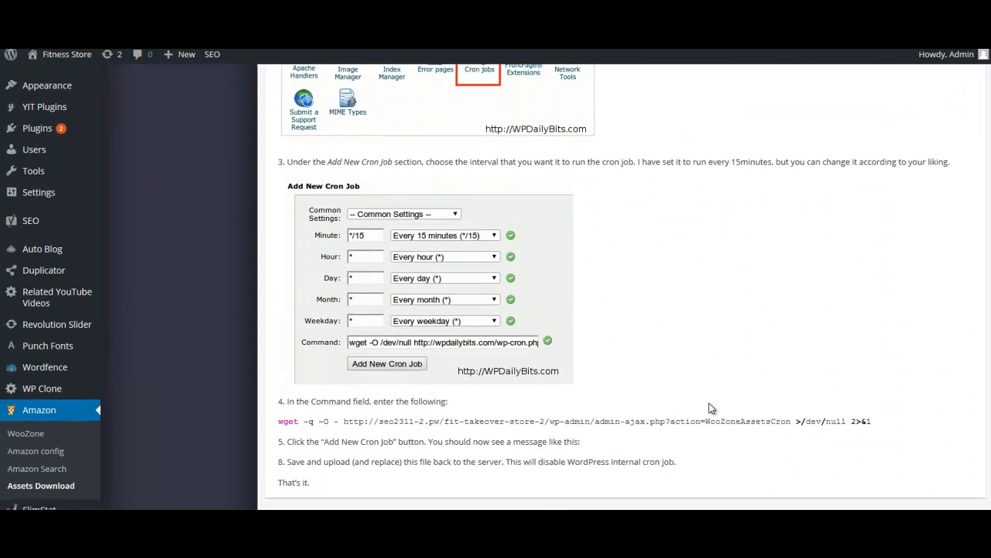
{"action": "mouse_move", "coordinate": [282, 403]}
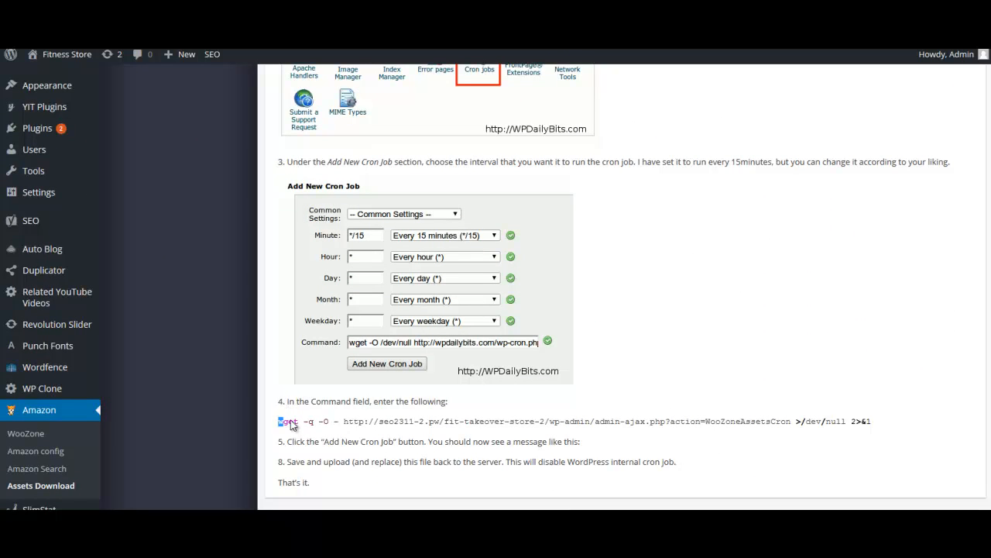
{"action": "left_click_drag", "start_coordinate": [280, 420], "coordinate": [740, 421]}
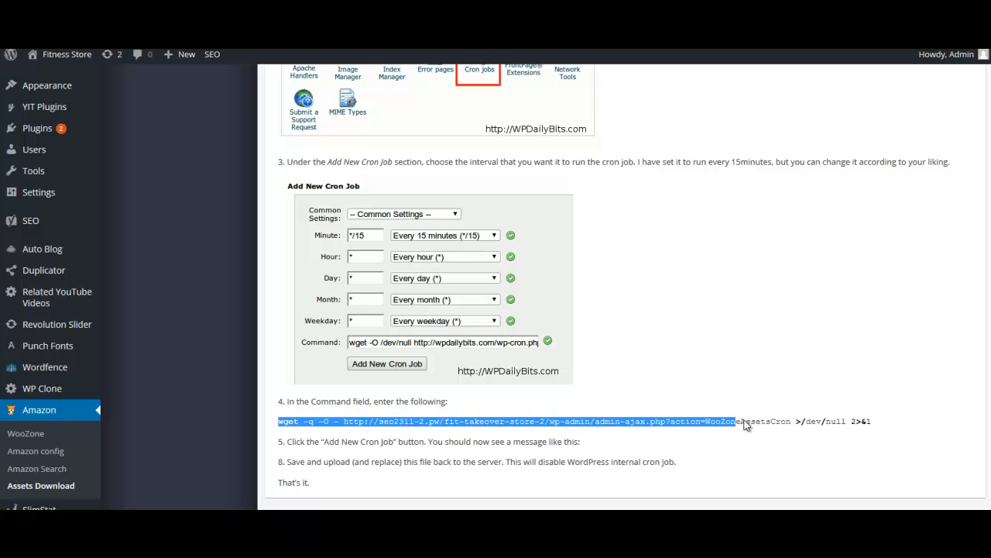
{"action": "left_click_drag", "start_coordinate": [743, 422], "coordinate": [872, 421]}
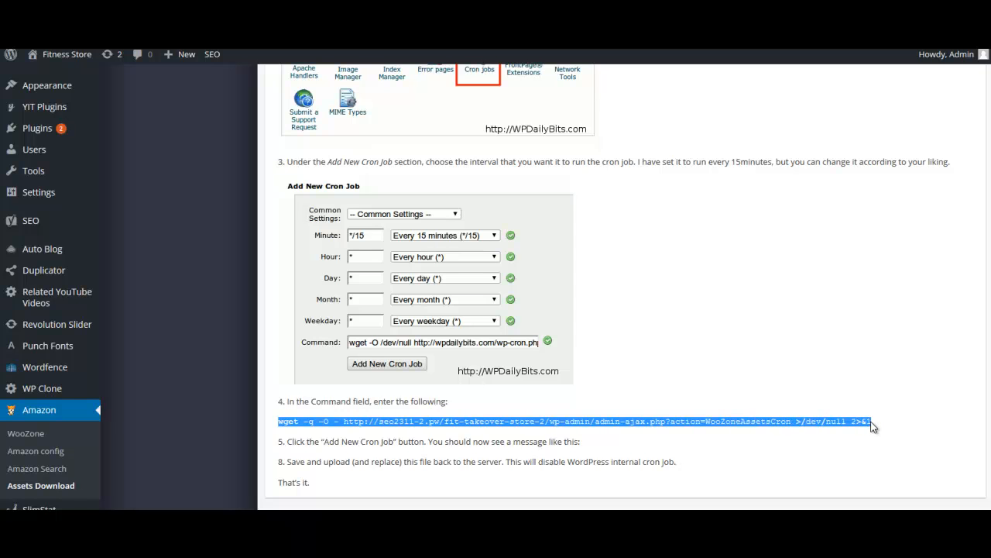
{"action": "mouse_move", "coordinate": [674, 453]}
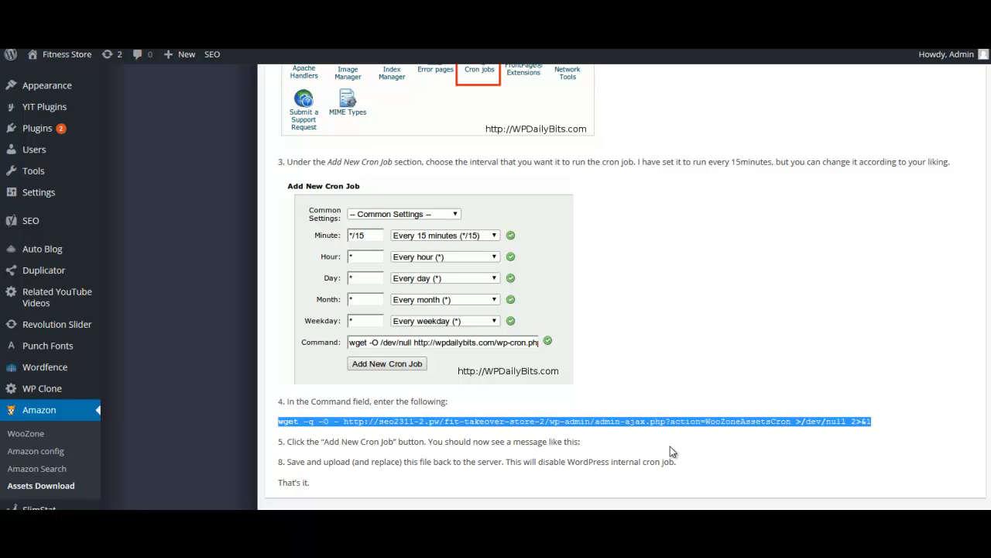
{"action": "mouse_move", "coordinate": [840, 122]}
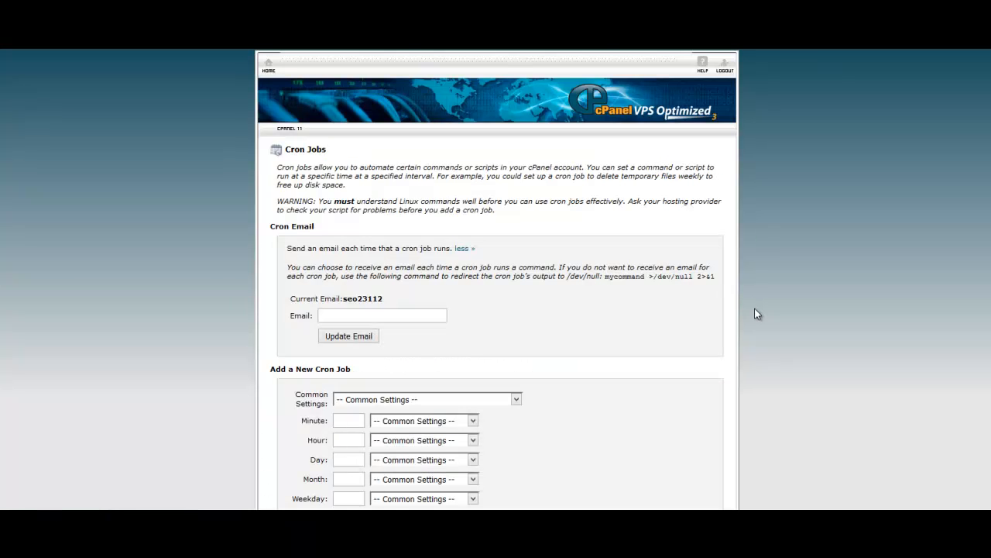
Step: Pick Once Per Day (0 0 * * *) under Common Settings for the new cron job
{"action": "scroll", "scroll_direction": "down", "scroll_amount": 3}
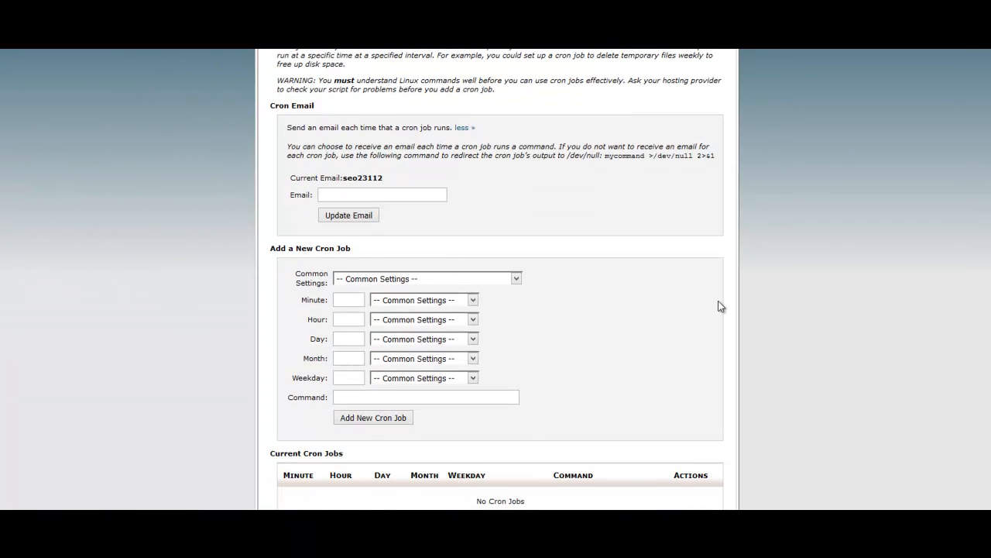
{"action": "mouse_move", "coordinate": [499, 293]}
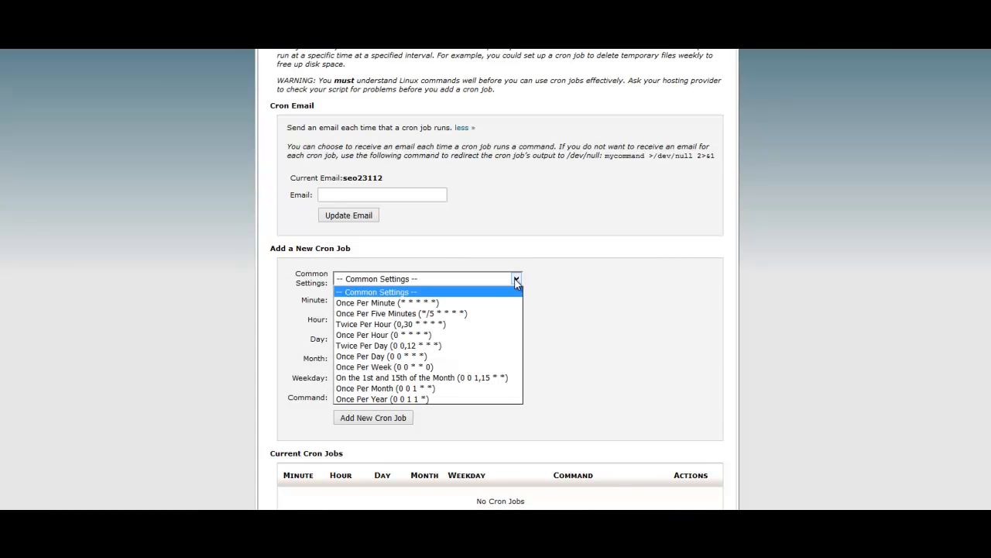
{"action": "mouse_move", "coordinate": [505, 285]}
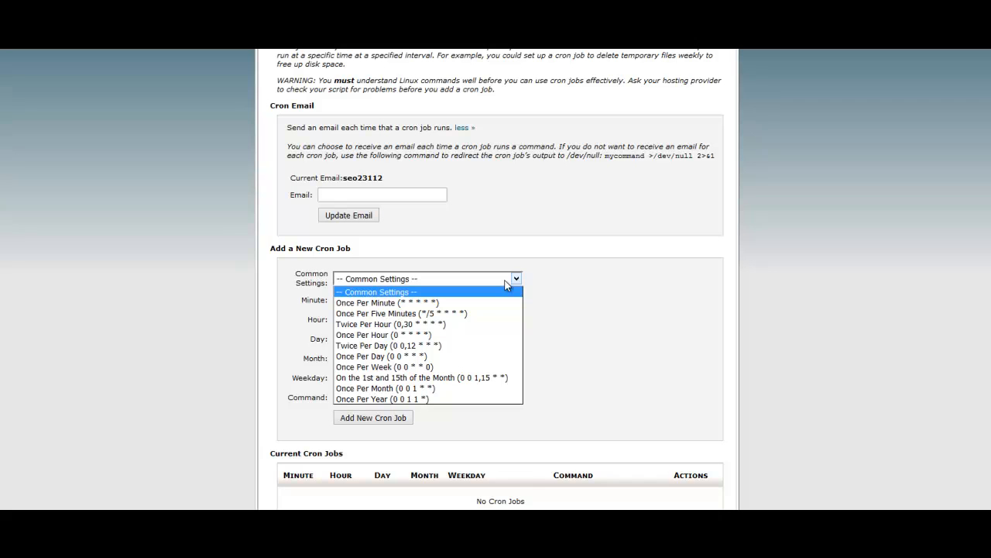
{"action": "mouse_move", "coordinate": [495, 300]}
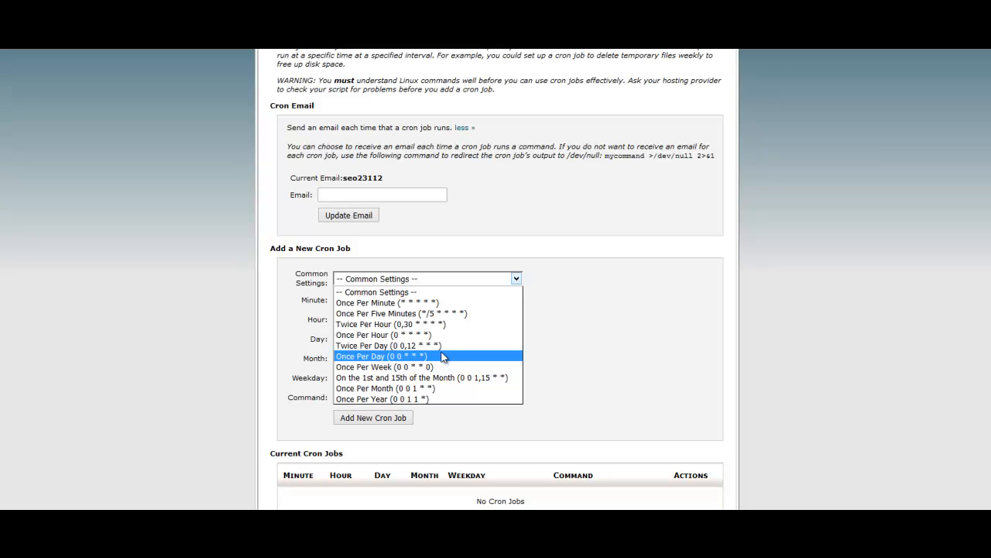
{"action": "mouse_move", "coordinate": [430, 355]}
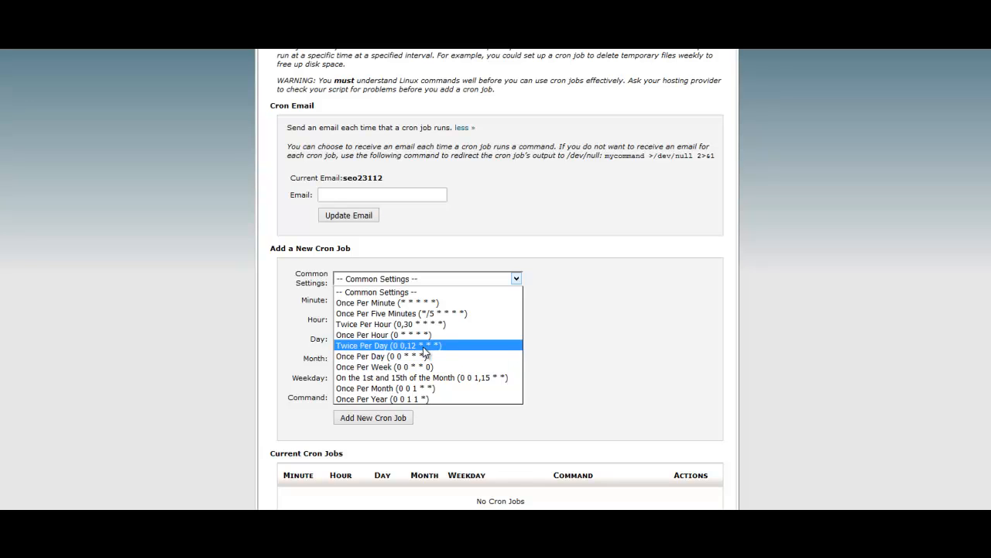
{"action": "left_click", "coordinate": [372, 356]}
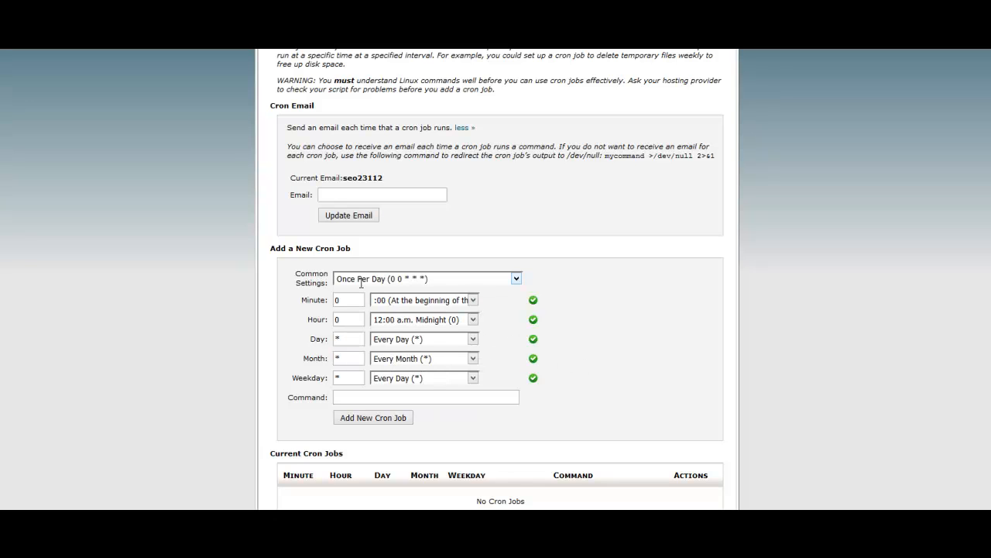
Step: Enter the wget command ending WooZoneAssetsCron >/dev/null 2>&1 and add the cron job
{"action": "left_click", "coordinate": [426, 397]}
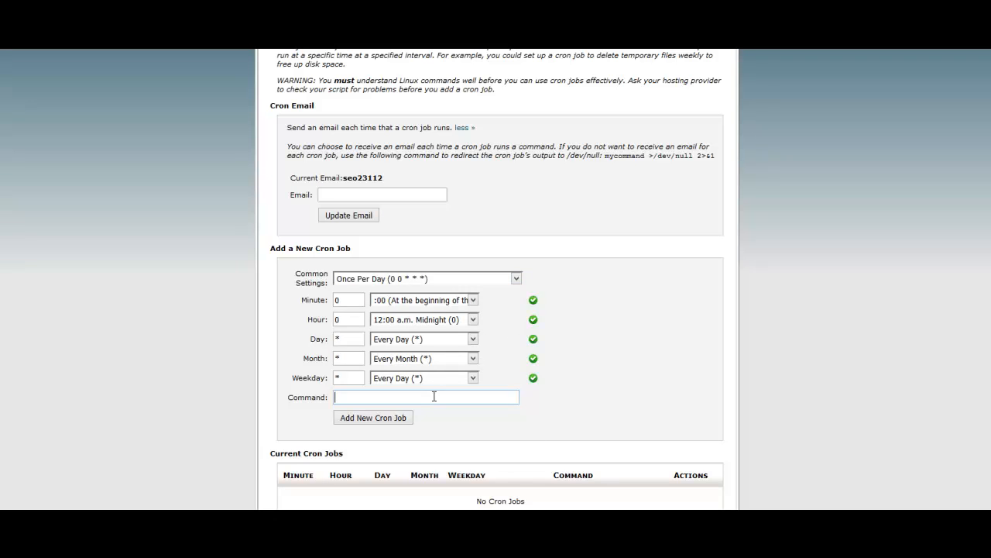
{"action": "type", "text": ".php?action=WooZoneAssetsCron >/dev/null 2>&1"}
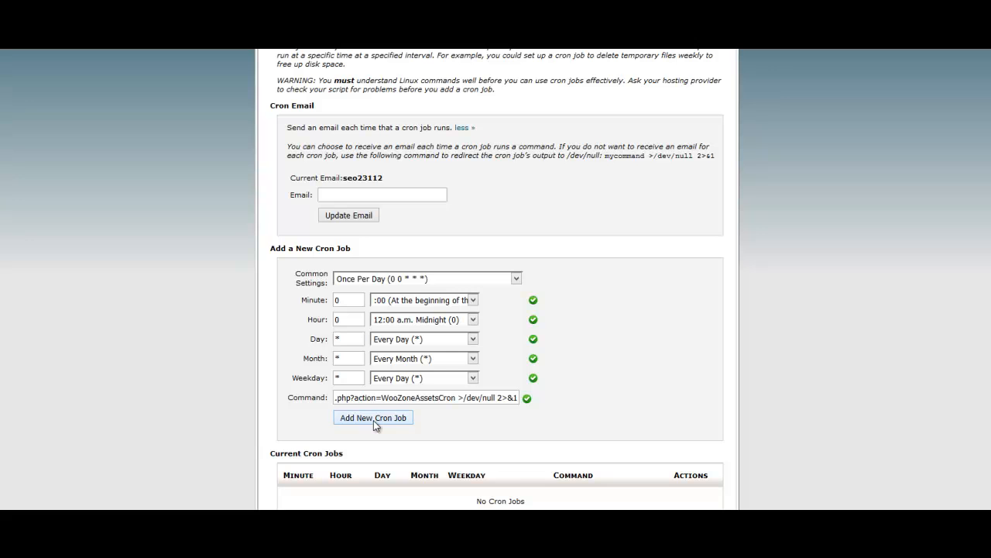
{"action": "left_click", "coordinate": [373, 418]}
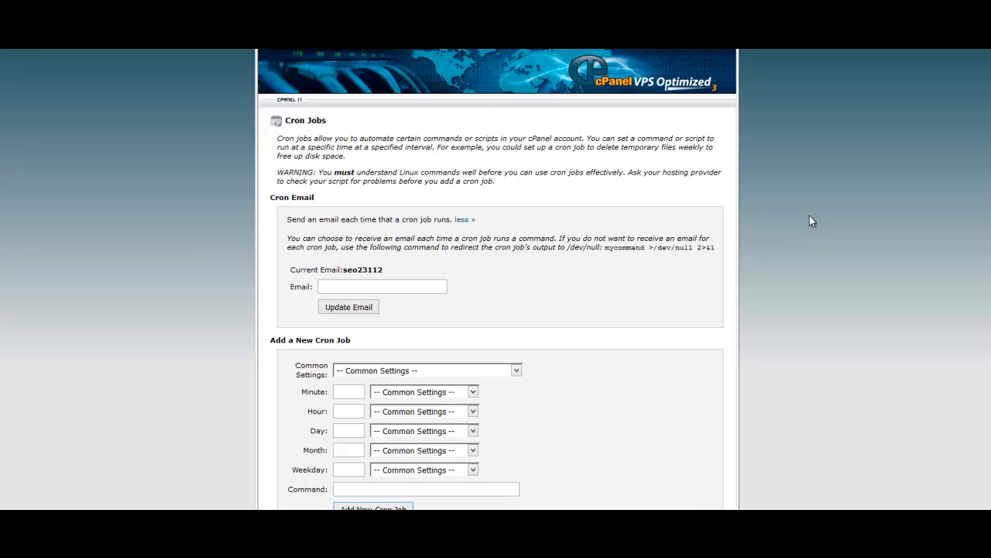
{"action": "mouse_move", "coordinate": [828, 159]}
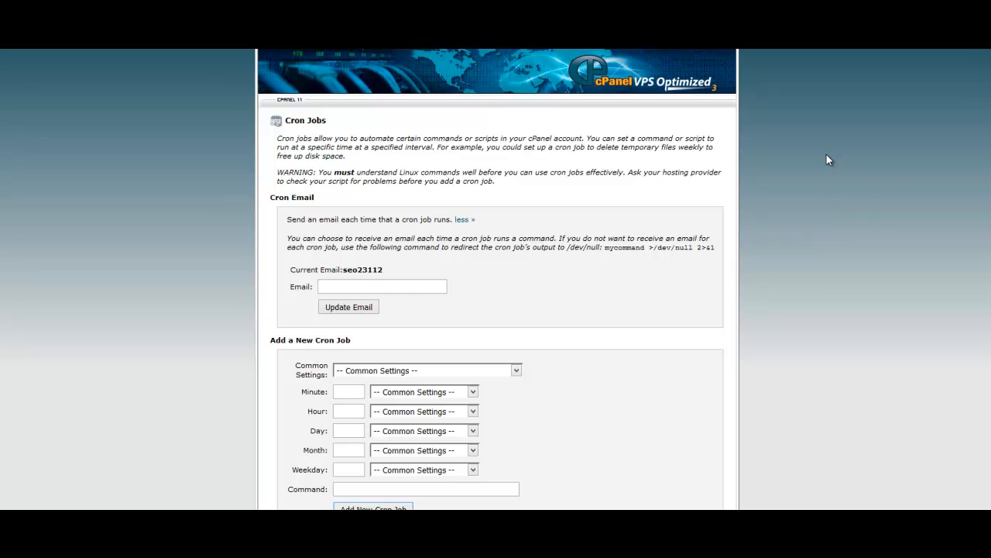
{"action": "mouse_move", "coordinate": [817, 163]}
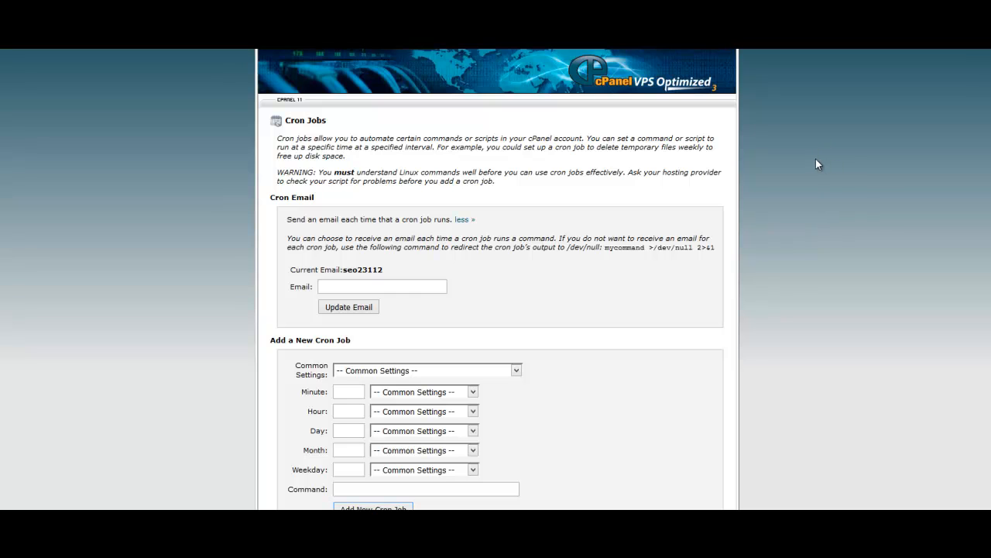
{"action": "mouse_move", "coordinate": [800, 166]}
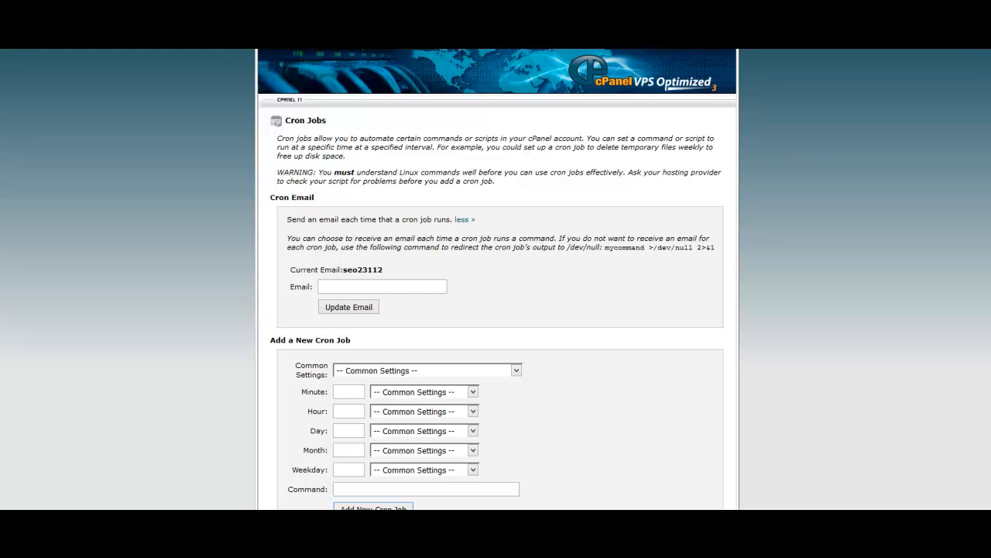
{"action": "scroll", "scroll_direction": "down", "scroll_amount": 3}
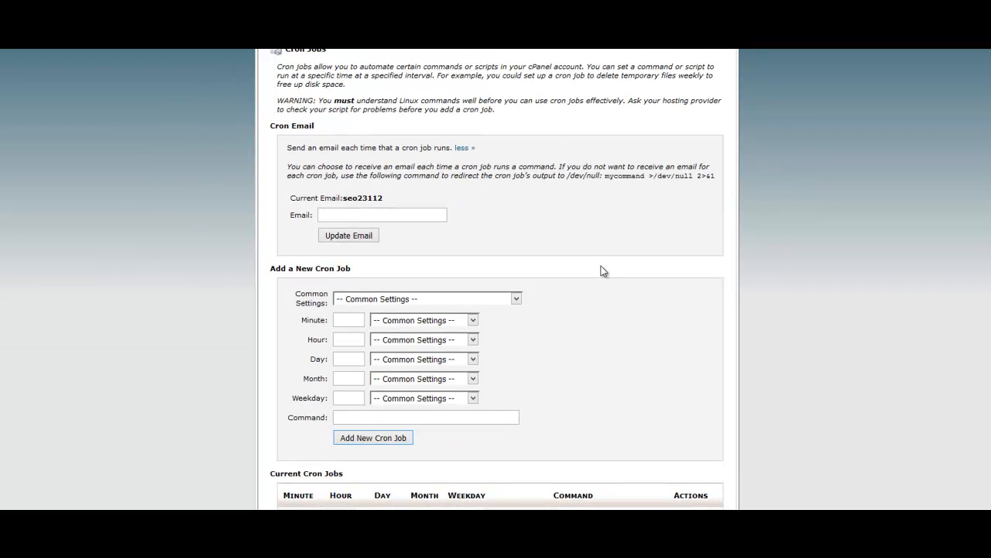
{"action": "mouse_move", "coordinate": [581, 337]}
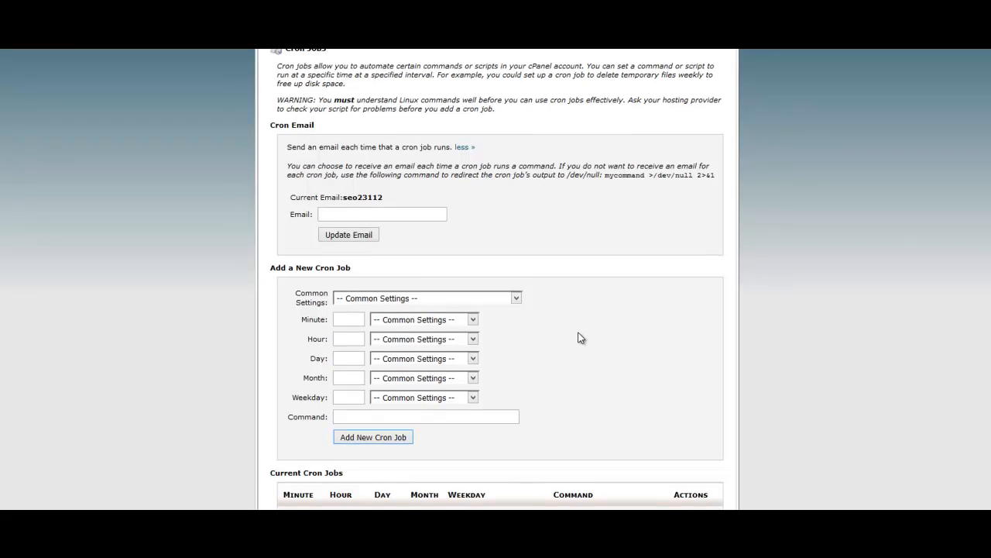
{"action": "scroll", "scroll_direction": "down", "scroll_amount": 3}
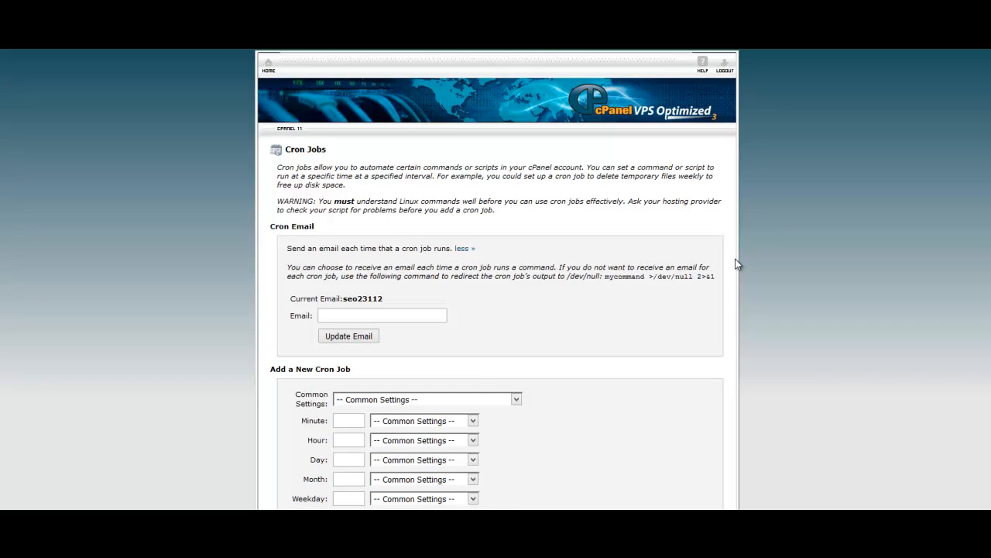
{"action": "mouse_move", "coordinate": [740, 253]}
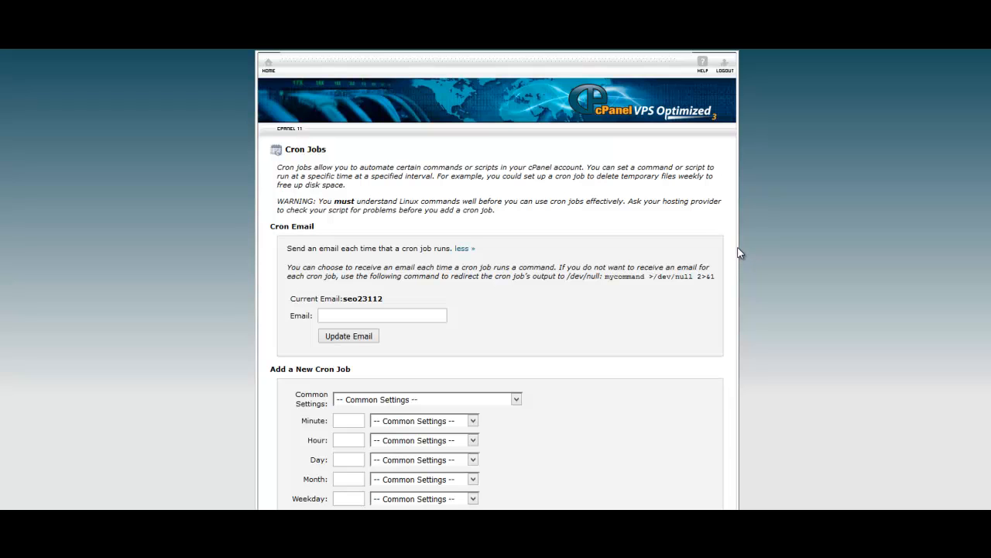
{"action": "mouse_move", "coordinate": [768, 247]}
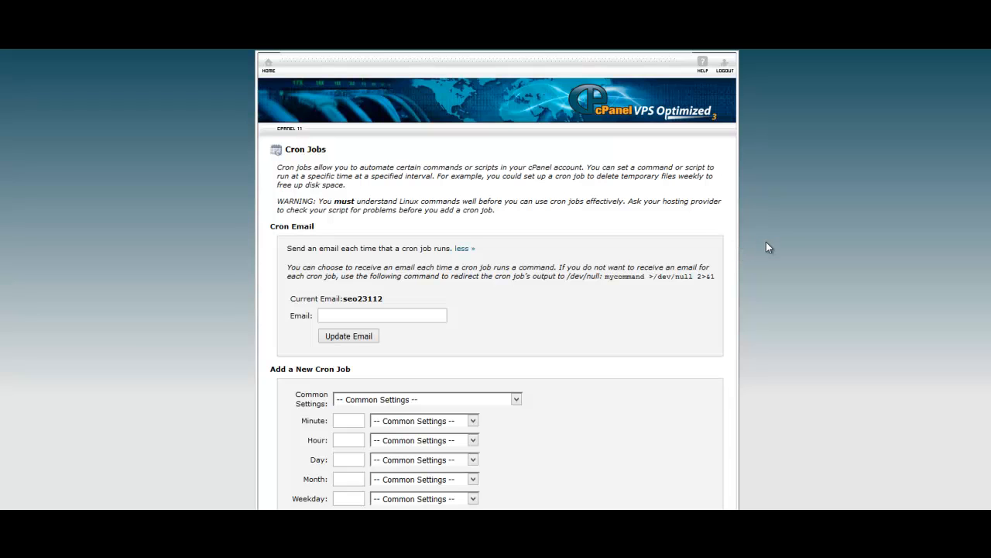
{"action": "mouse_move", "coordinate": [784, 238]}
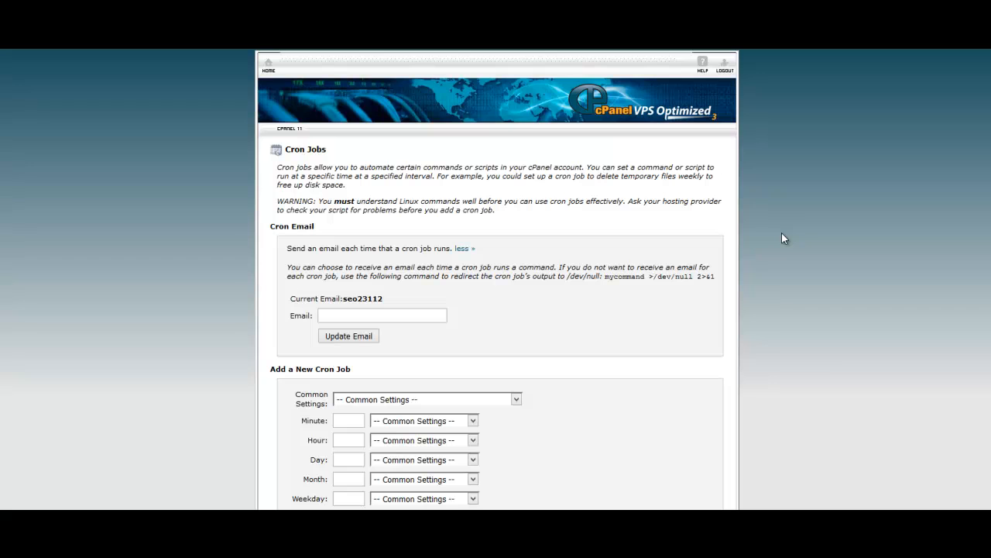
{"action": "mouse_move", "coordinate": [779, 225]}
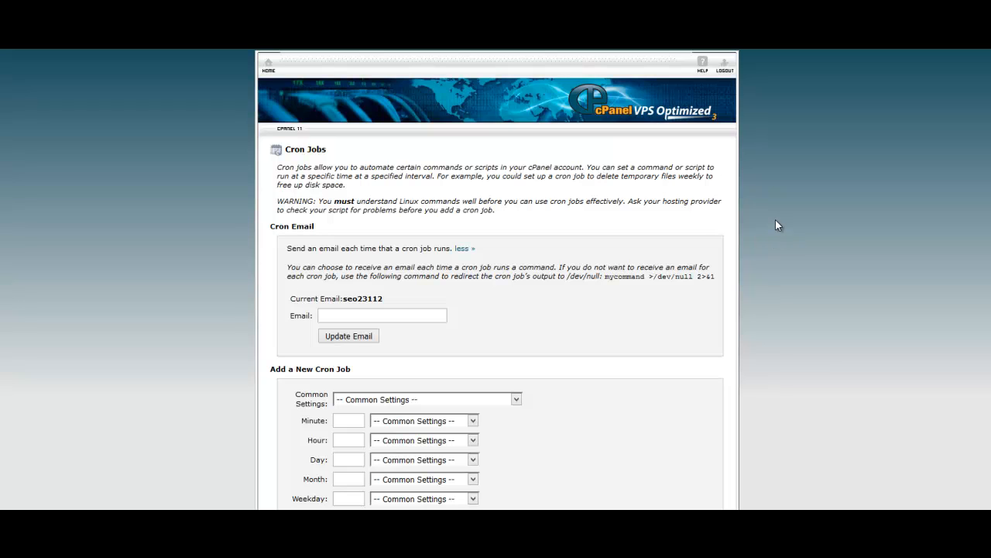
{"action": "mouse_move", "coordinate": [782, 222]}
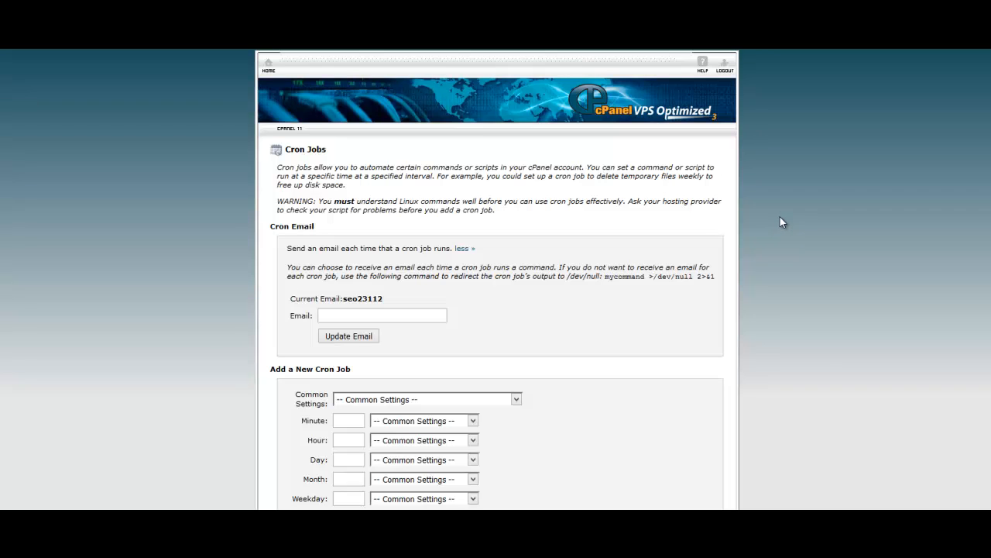
{"action": "mouse_move", "coordinate": [787, 223]}
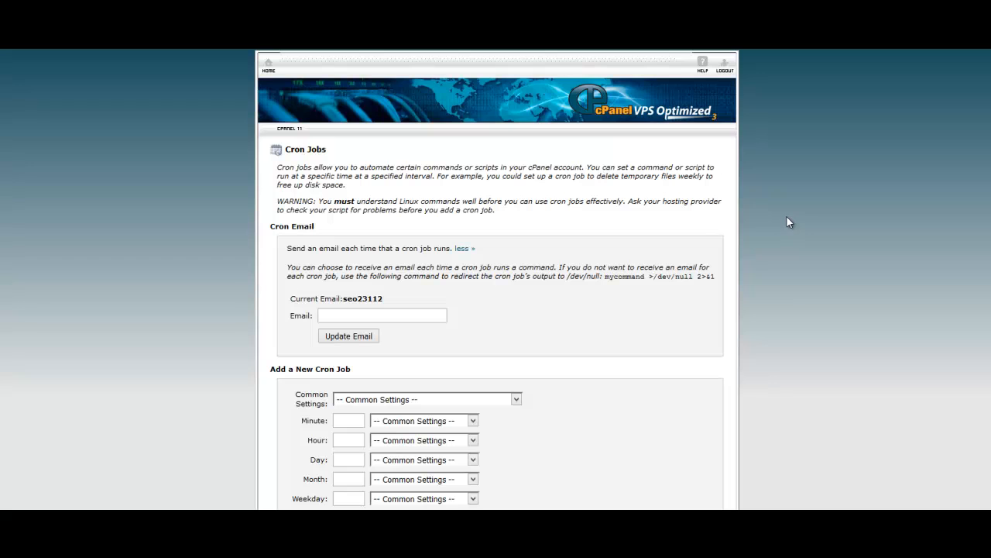
{"action": "mouse_move", "coordinate": [807, 207]}
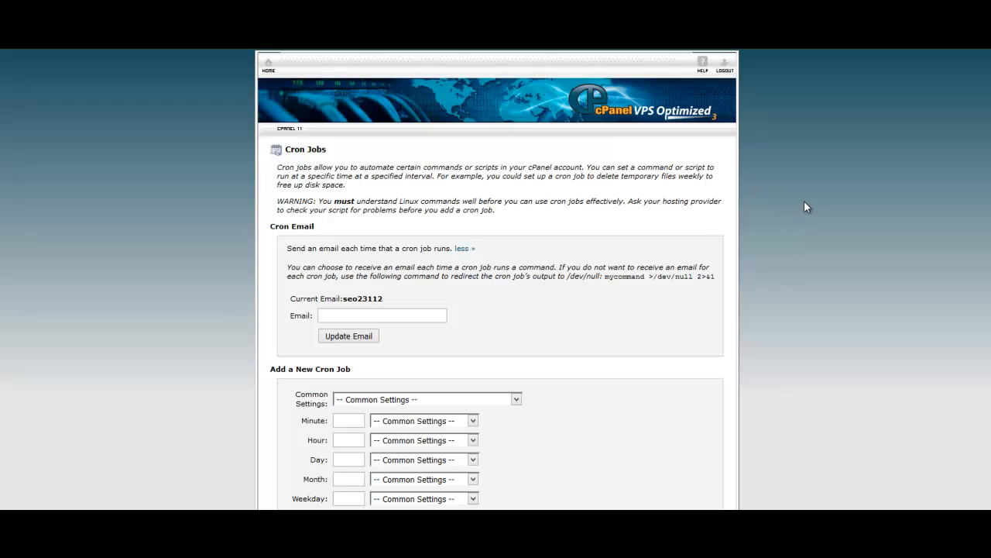
{"action": "mouse_move", "coordinate": [819, 203]}
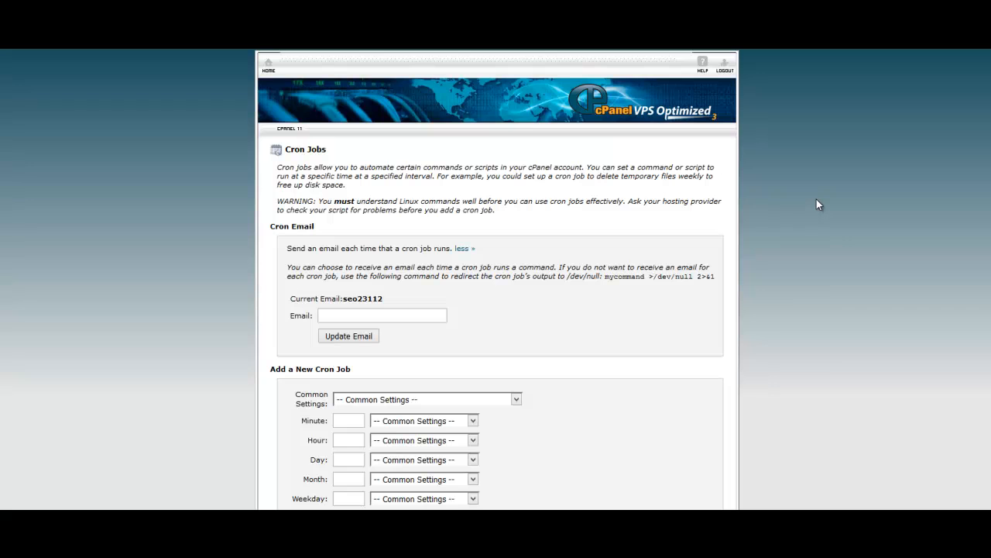
{"action": "mouse_move", "coordinate": [600, 233]}
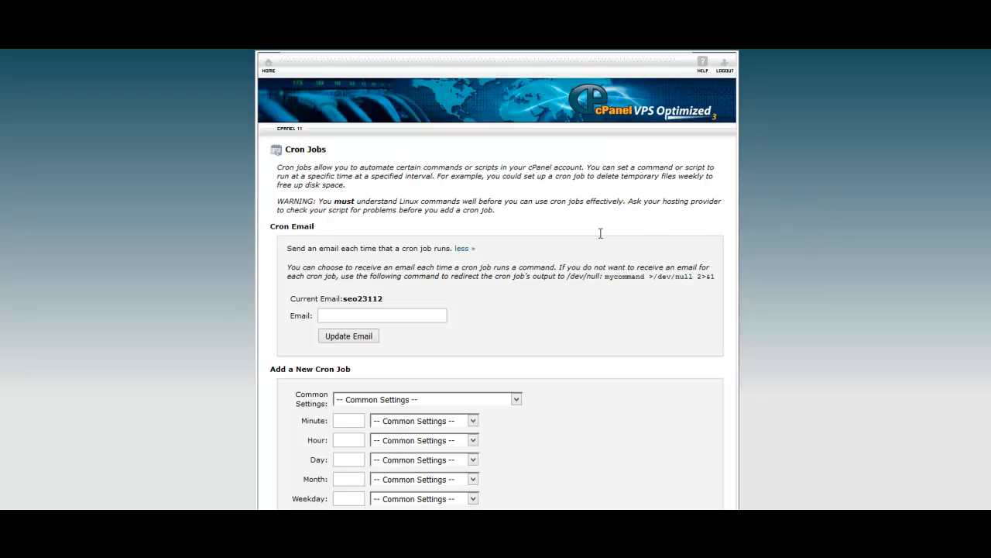
{"action": "mouse_move", "coordinate": [664, 309]}
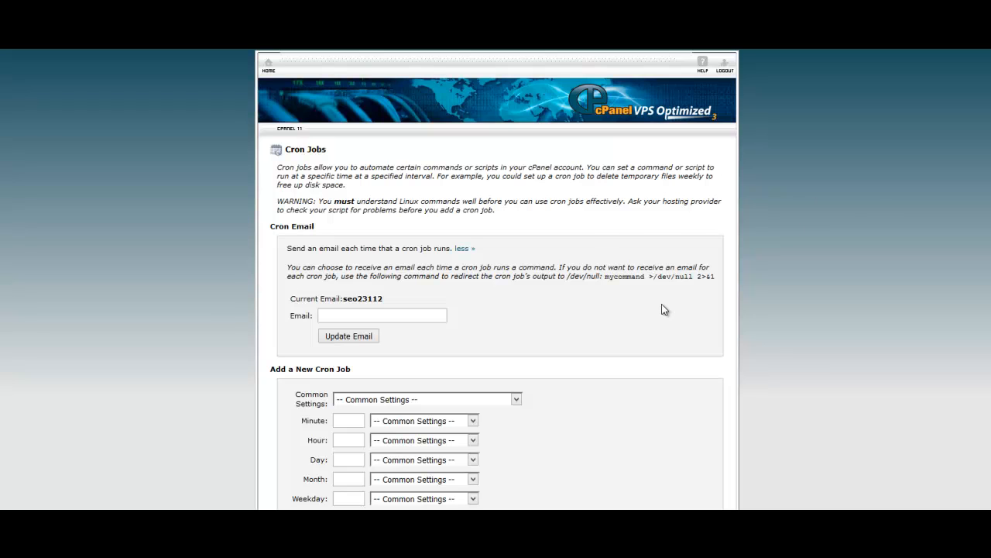
{"action": "mouse_move", "coordinate": [799, 224]}
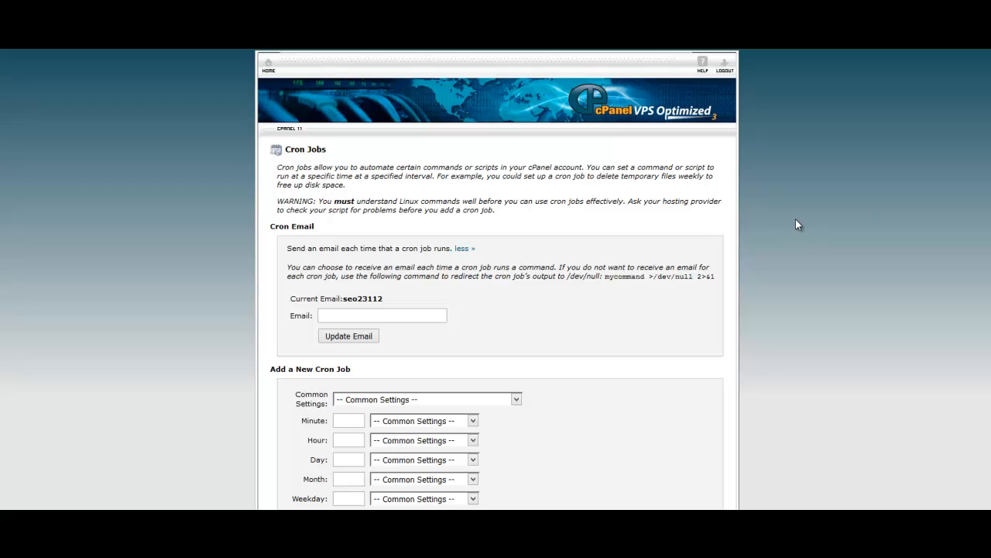